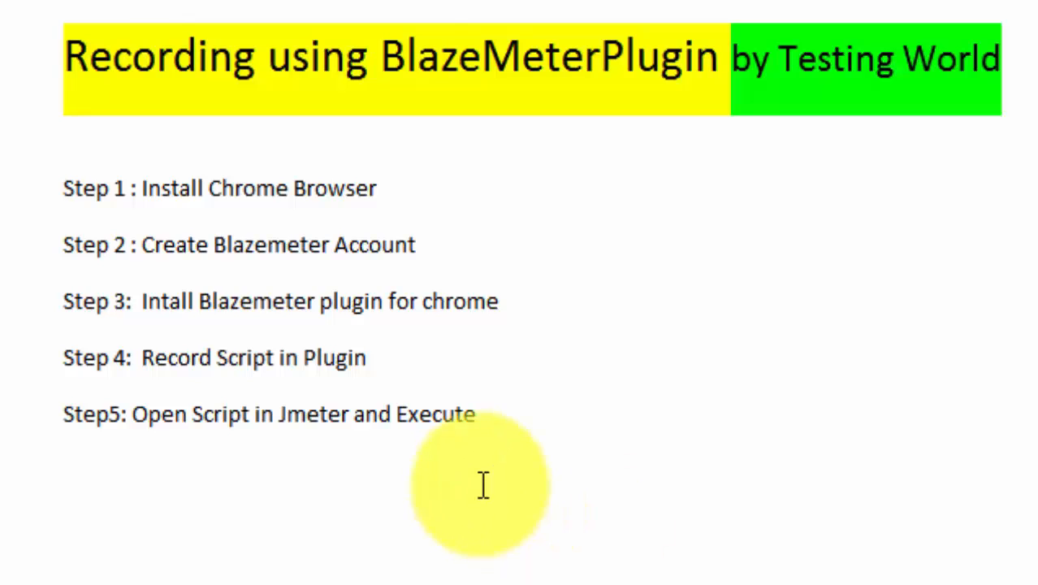
mouse_move(441, 161)
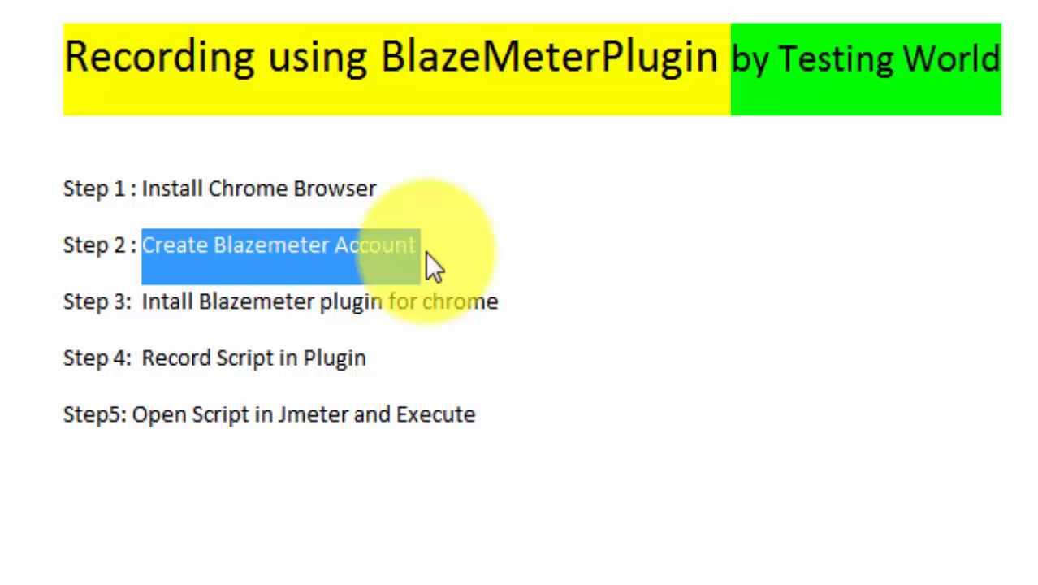
mouse_move(272, 260)
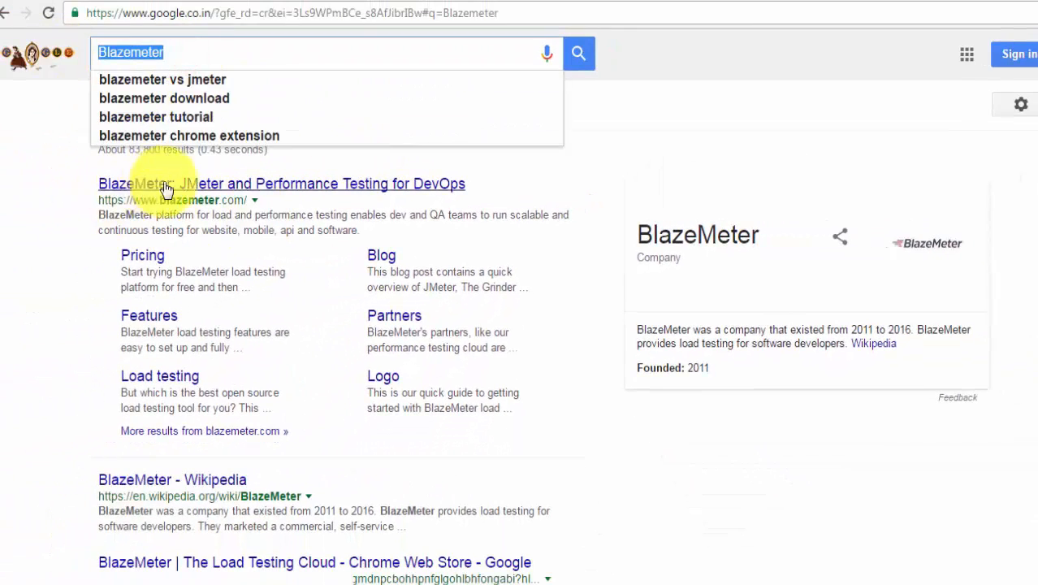
Reach the BlazeMeter sign-in page from the search results and choose Sign in with Google
left_click(282, 183)
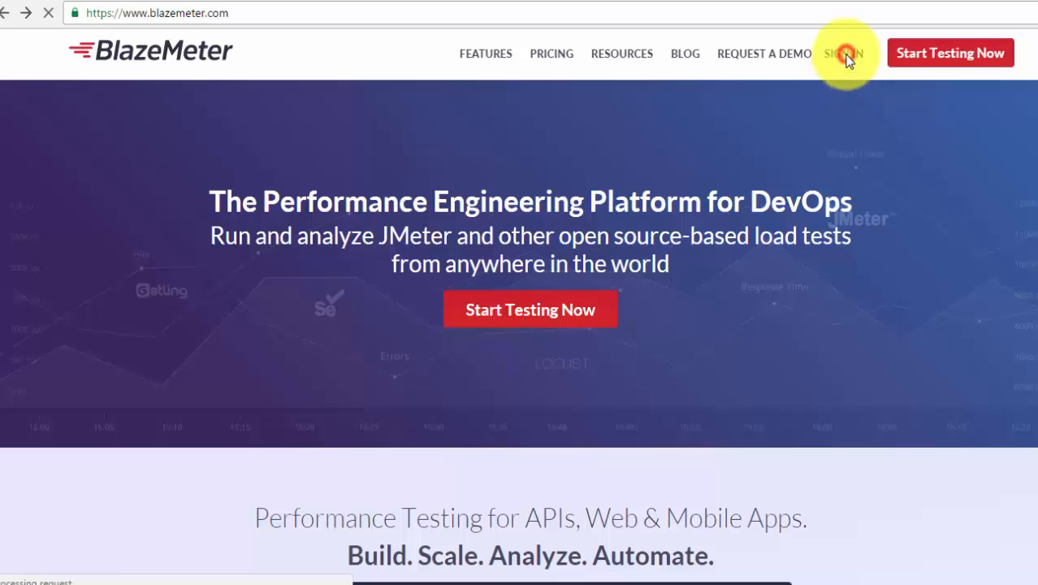
left_click(843, 53)
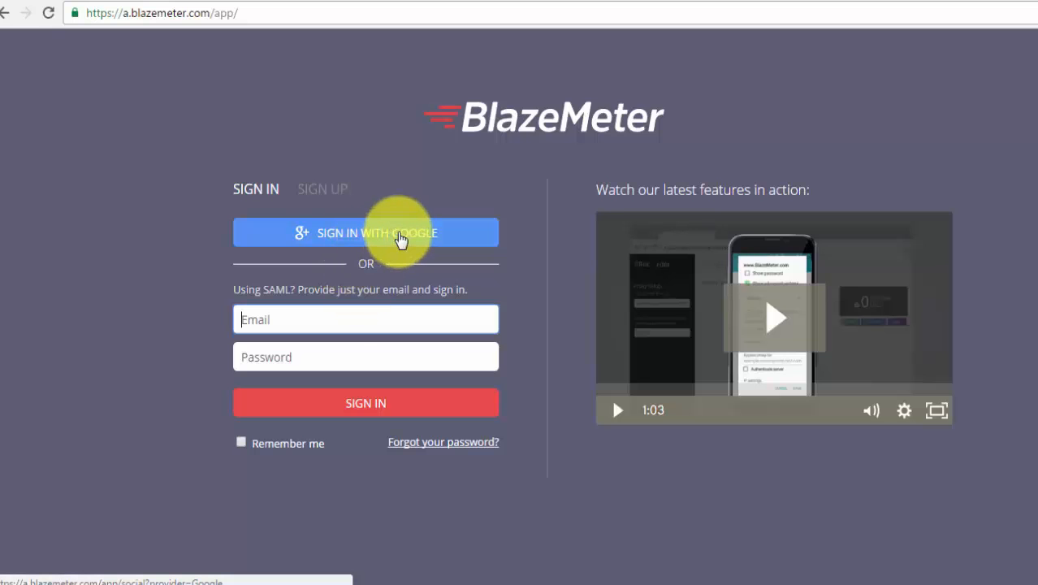
left_click(366, 234)
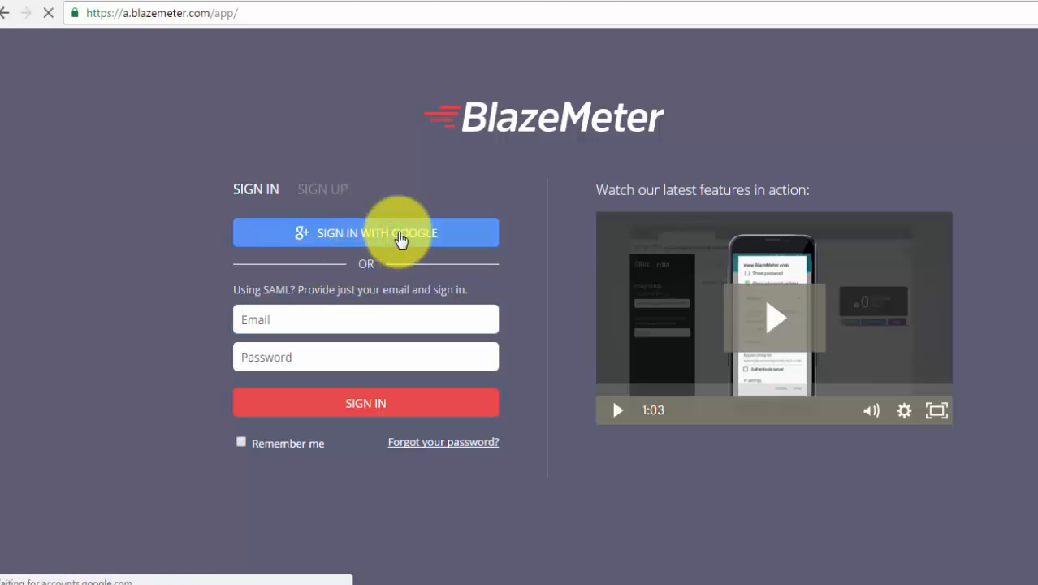
left_click(365, 233)
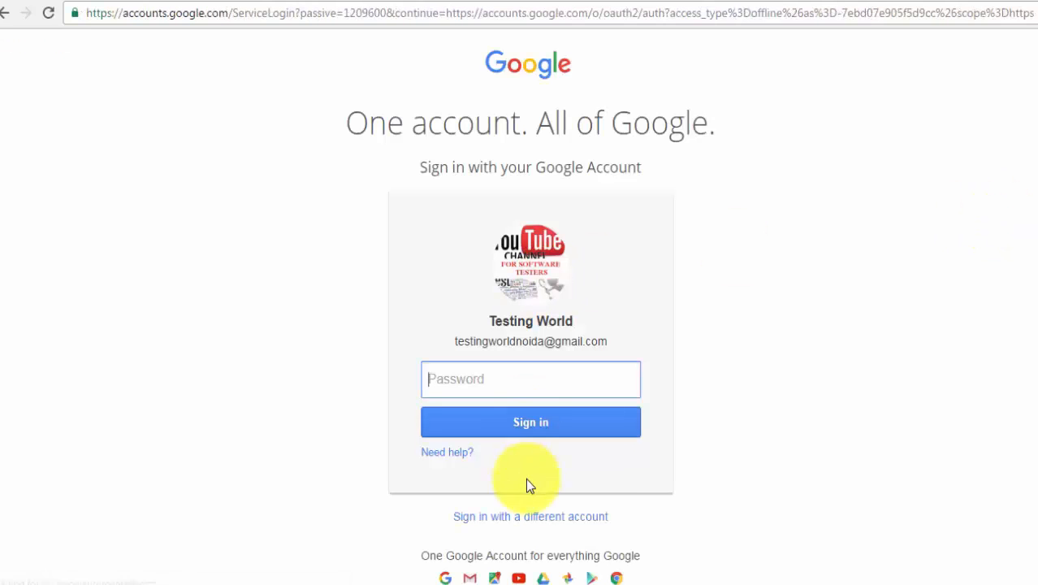
Switch to a different Google account and sign in with its password
left_click(531, 516)
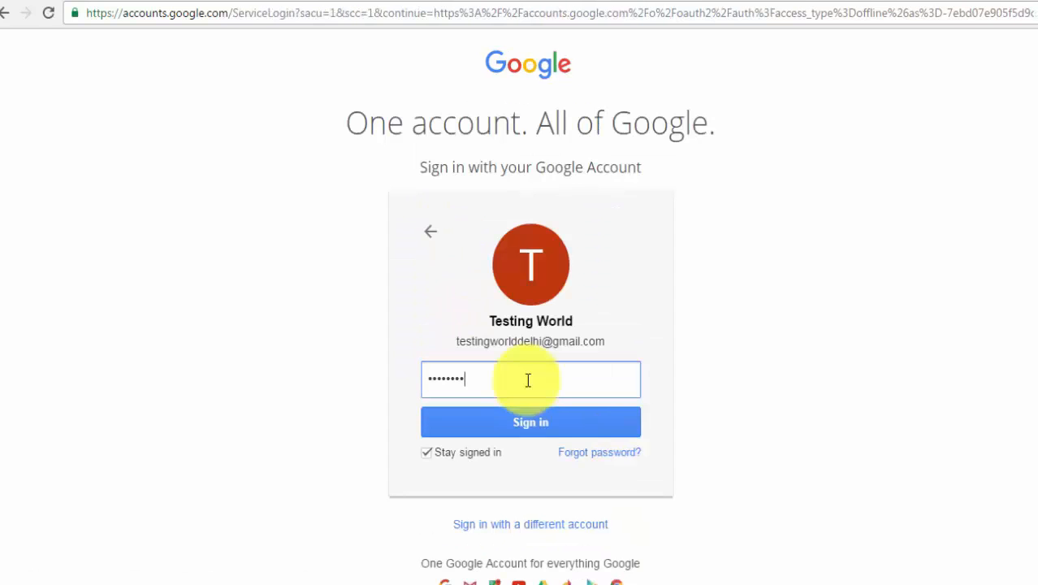
left_click(531, 421)
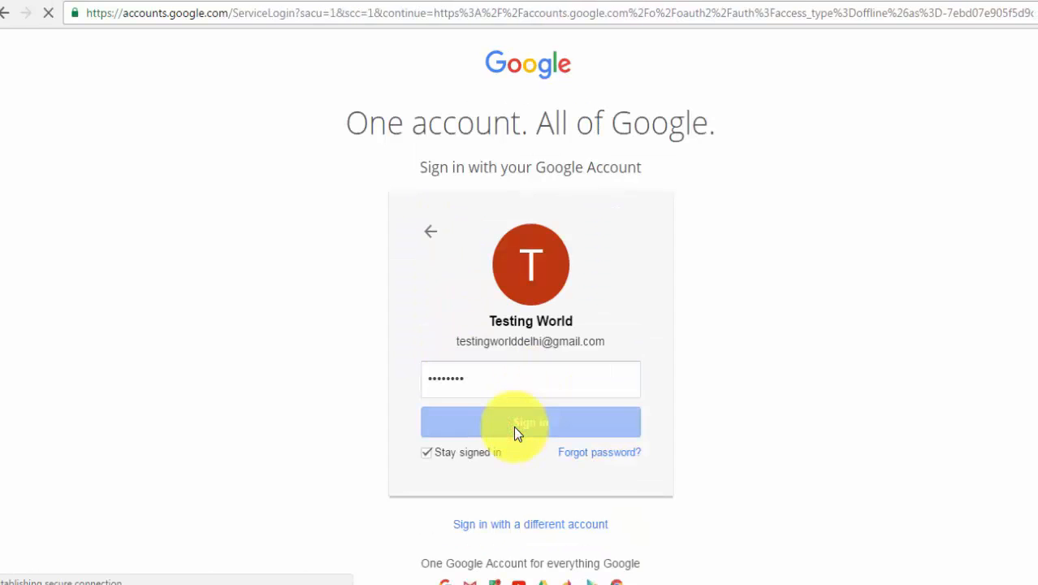
left_click(530, 422)
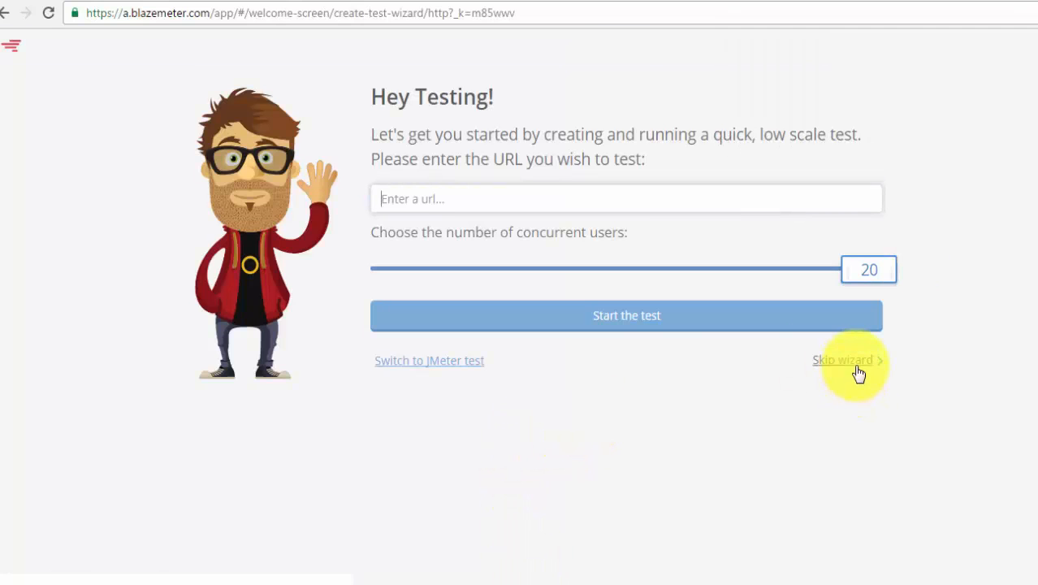
Skip the quick-test wizard and highlight the Install Chrome Browser and Create Blazemeter Account steps in WordPad
left_click(842, 360)
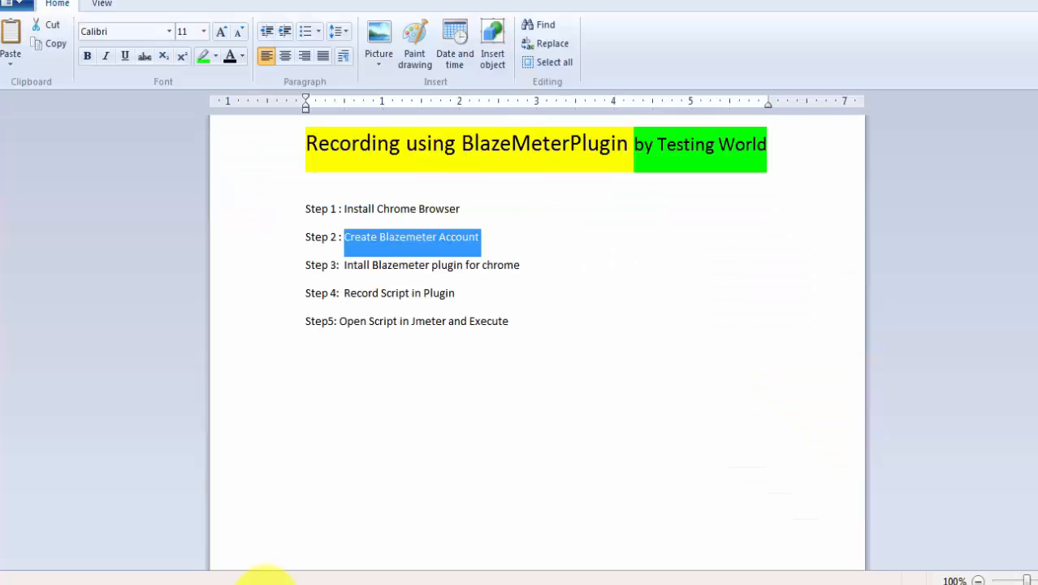
double_click(401, 208)
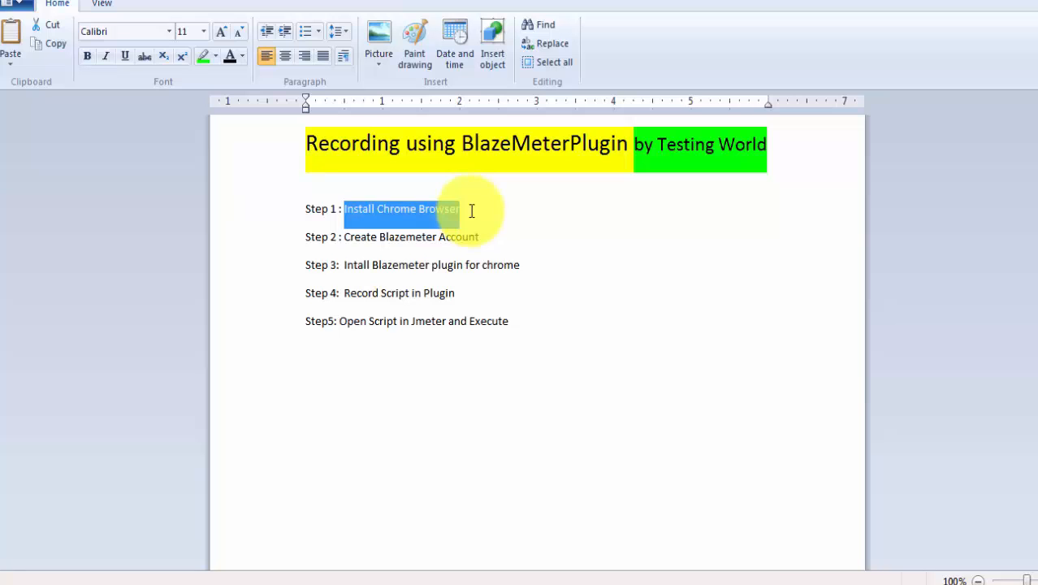
left_click(403, 236)
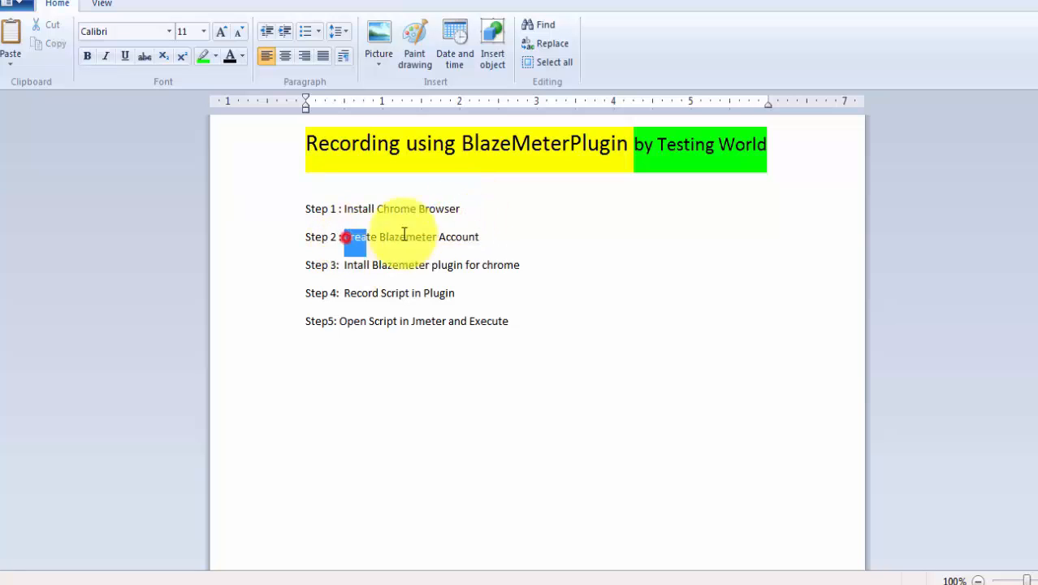
left_click_drag(343, 236, 474, 236)
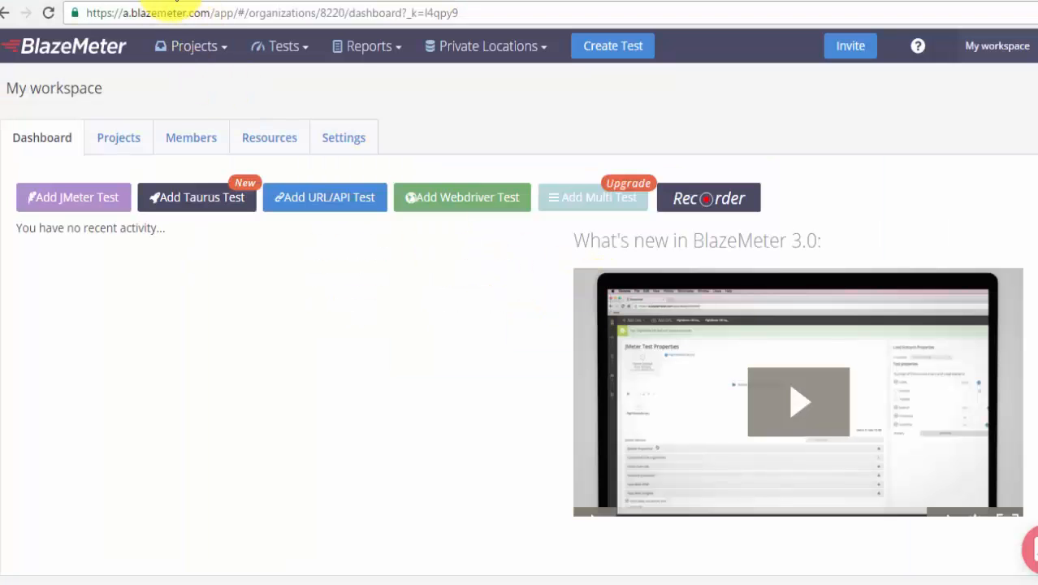
Search Google for 'Install Blazemeter' and open the BlazeMeter Chrome Web Store listing
type("google.com")
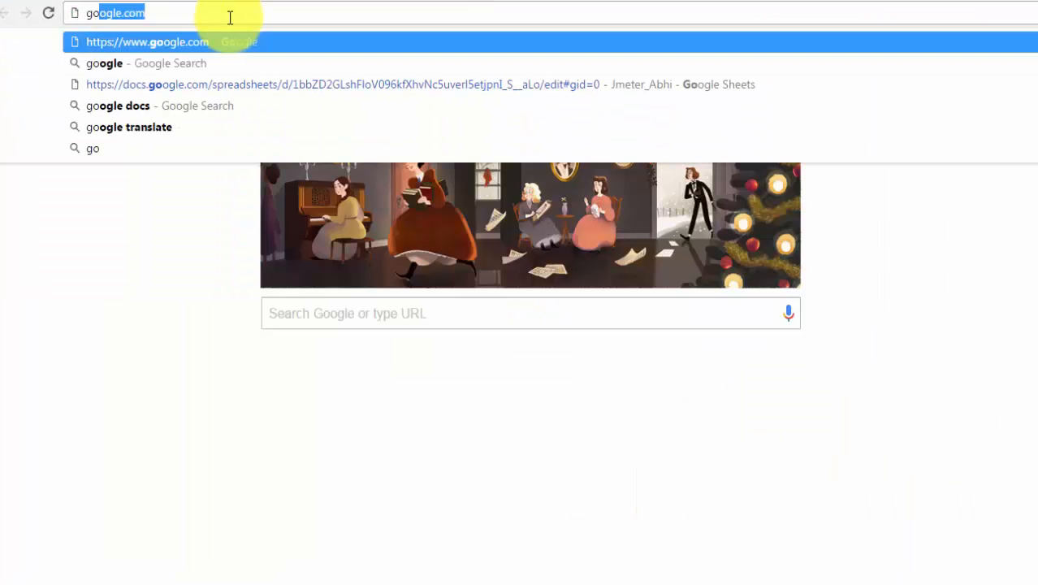
left_click(147, 42)
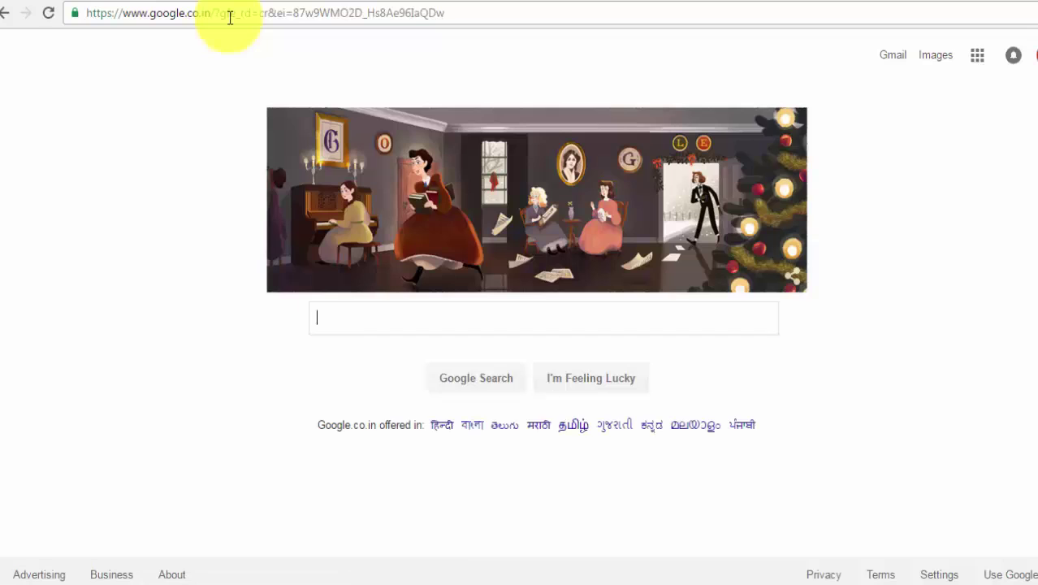
type("Install")
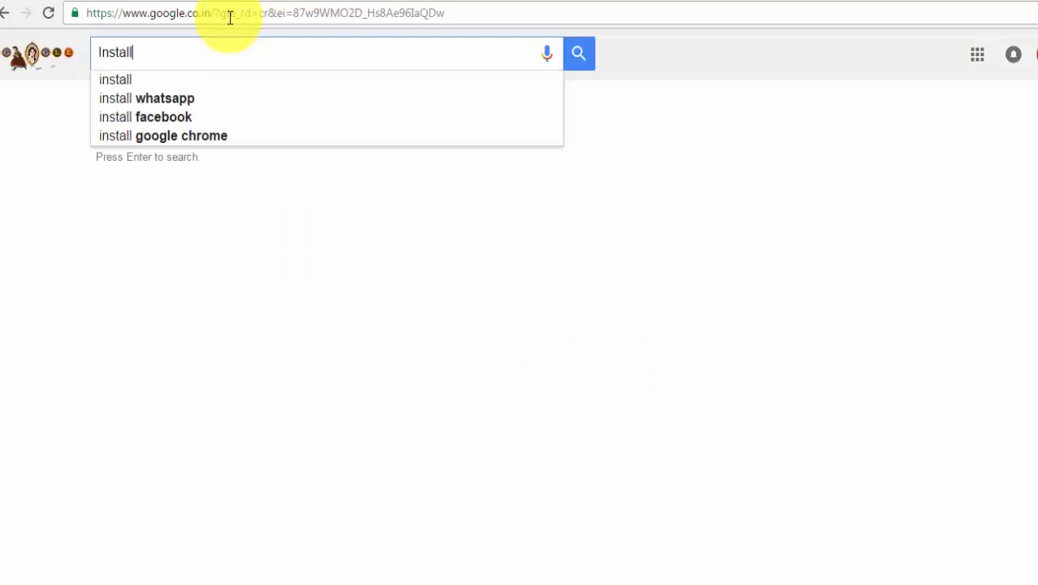
type("Blazemeter plugin")
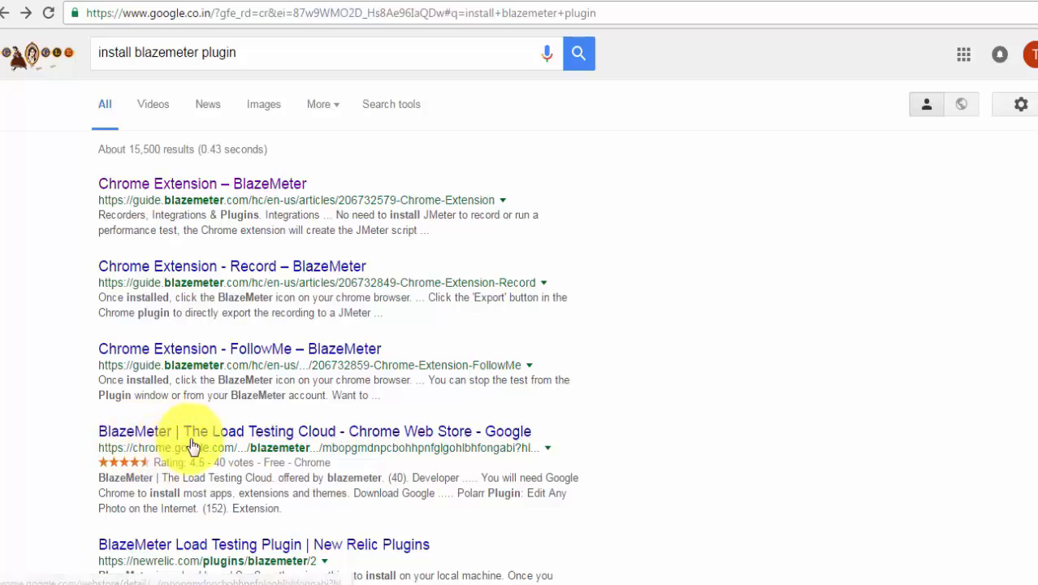
left_click(195, 431)
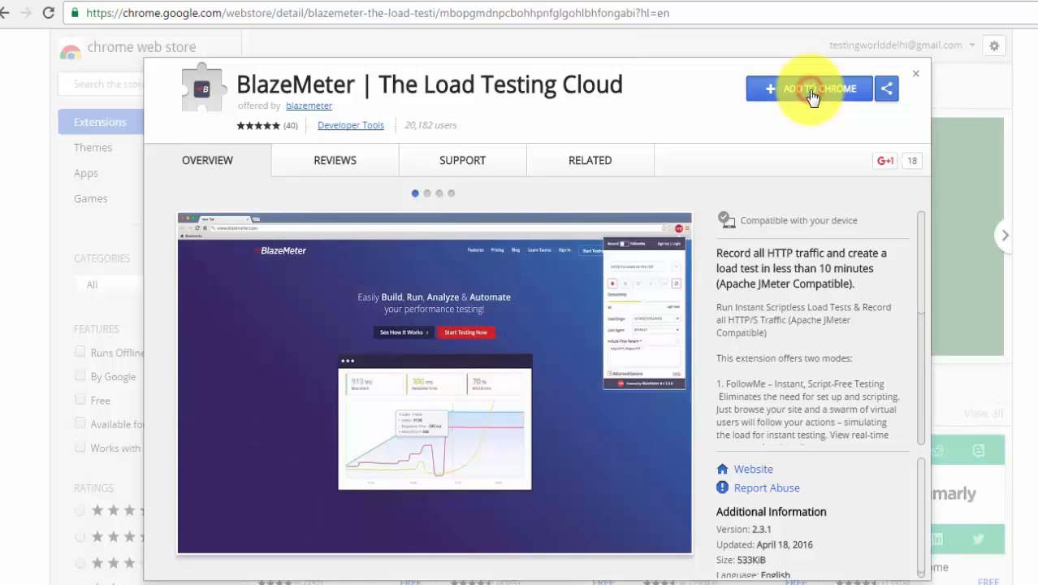
Add the BlazeMeter | The Load Testing Cloud extension to Chrome
left_click(808, 88)
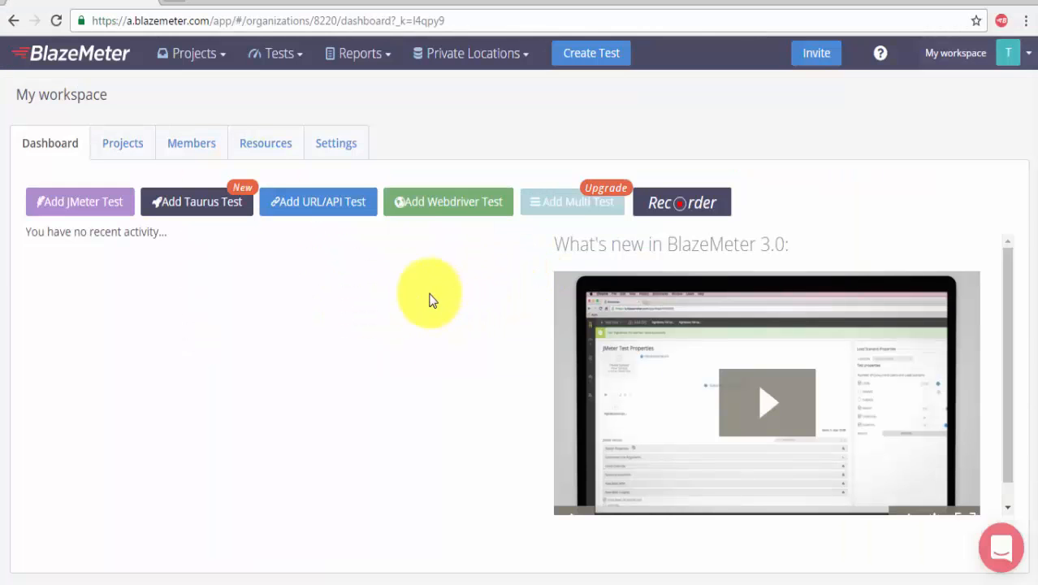
Navigate the browser to thetestingworld.com
type("thetestingworld.com")
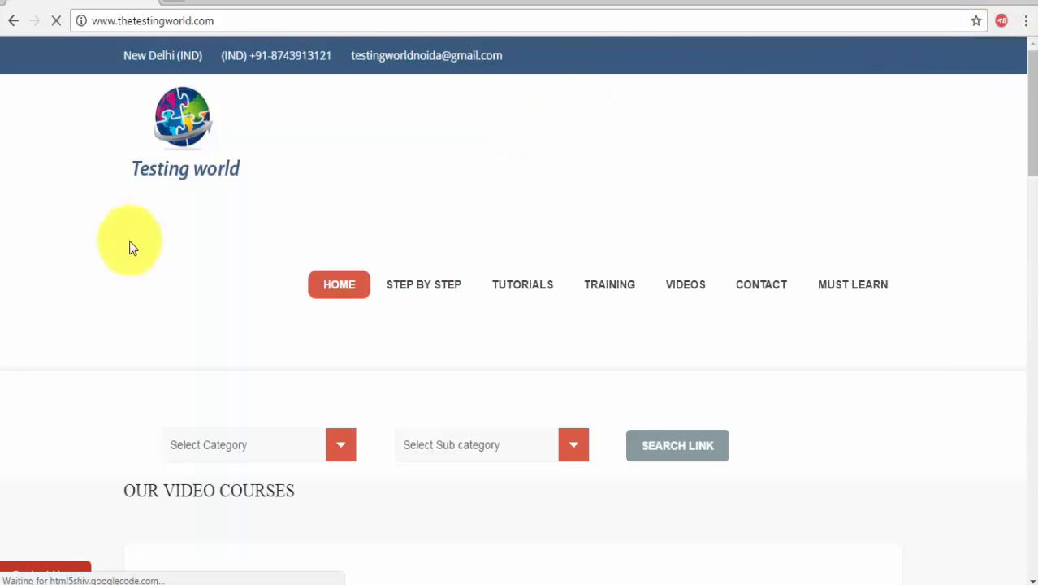
mouse_move(1007, 45)
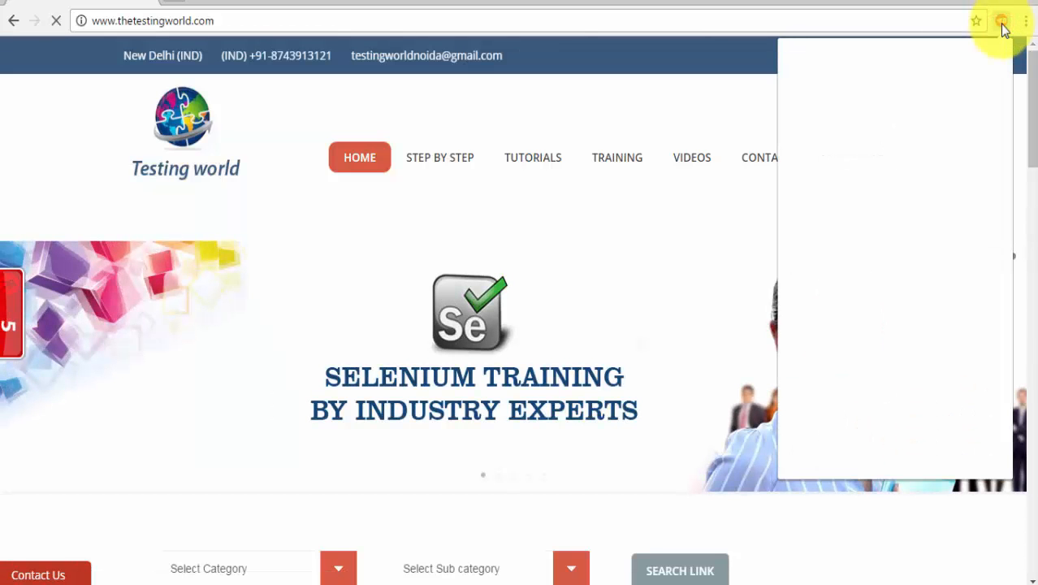
Show the BlazeMeter recorder panel from the Chrome toolbar extension icon
left_click(1001, 20)
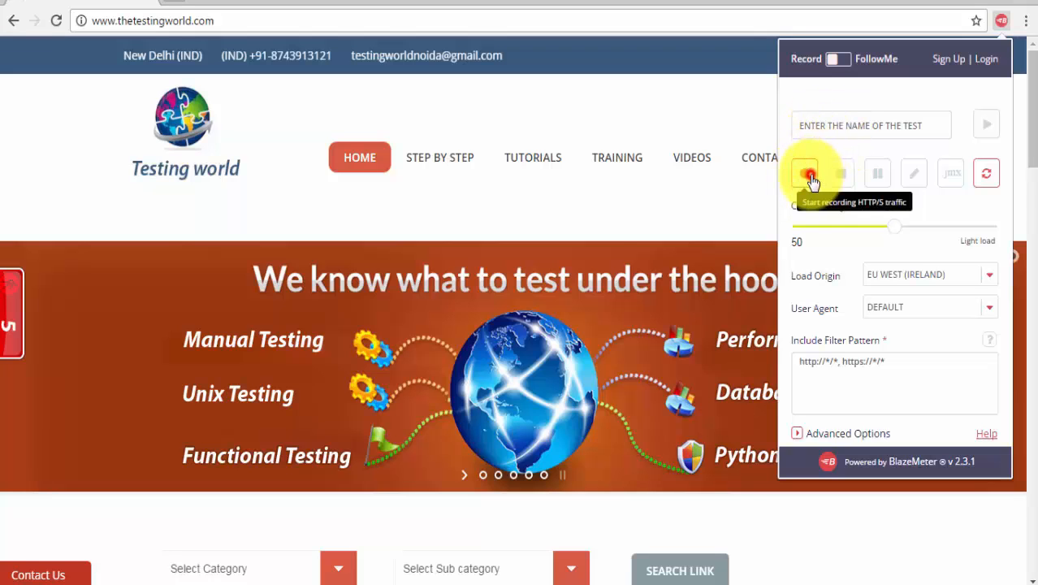
Start recording and browse the JMeter tutorials to the Timers in JMeter page
left_click(804, 173)
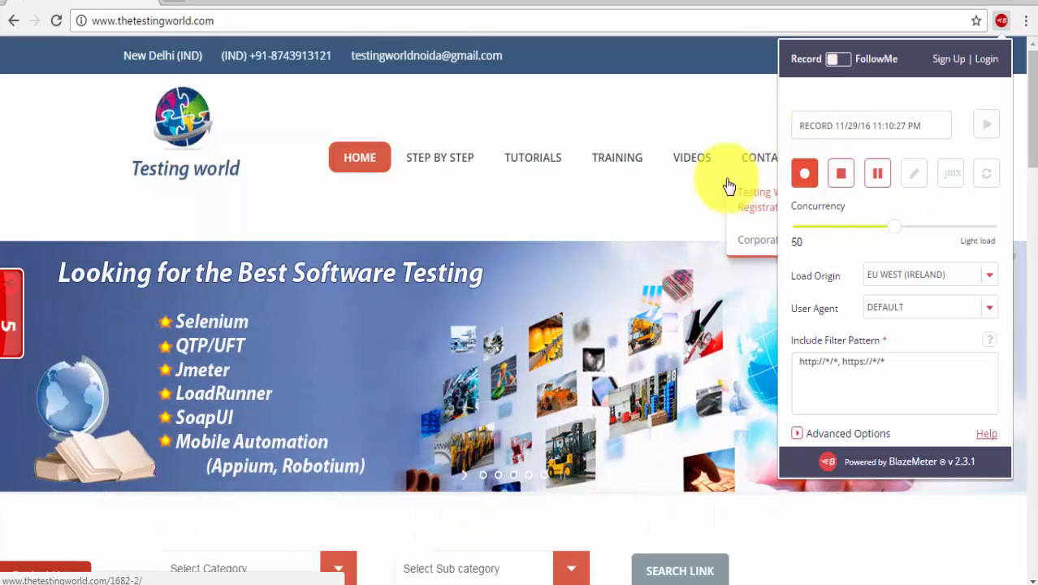
mouse_move(439, 157)
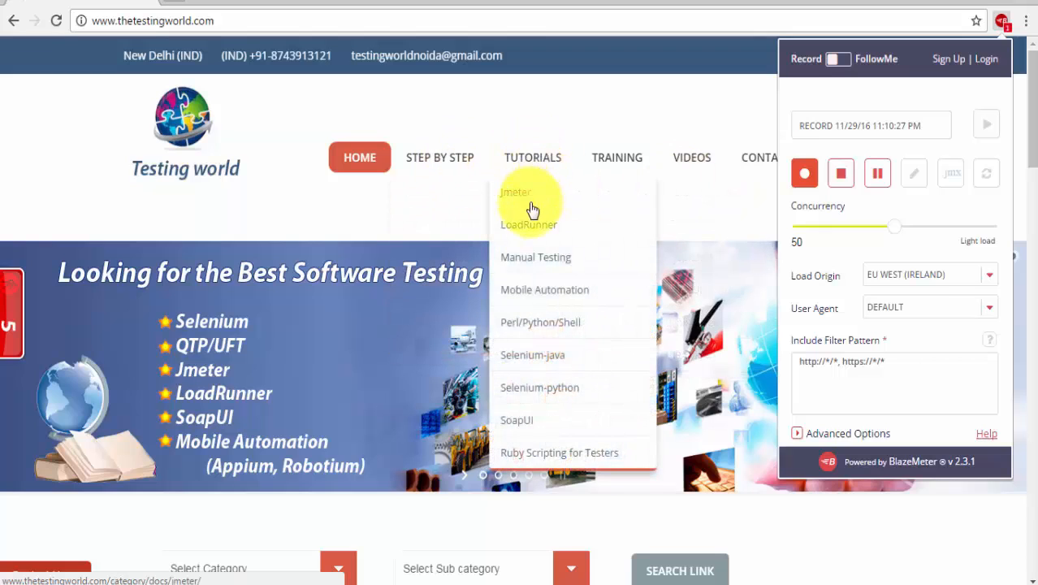
left_click(516, 195)
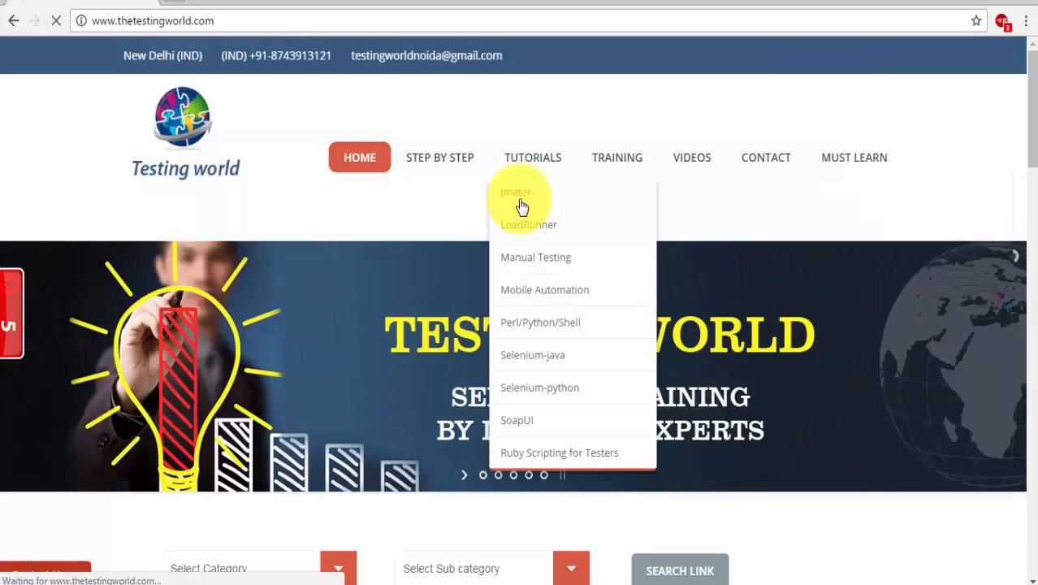
left_click(516, 192)
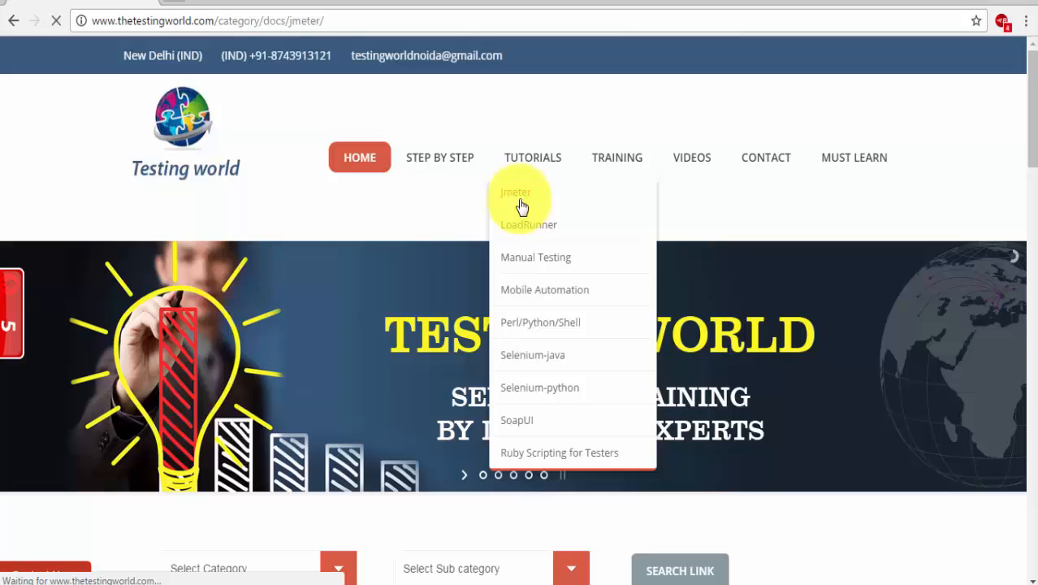
left_click(515, 199)
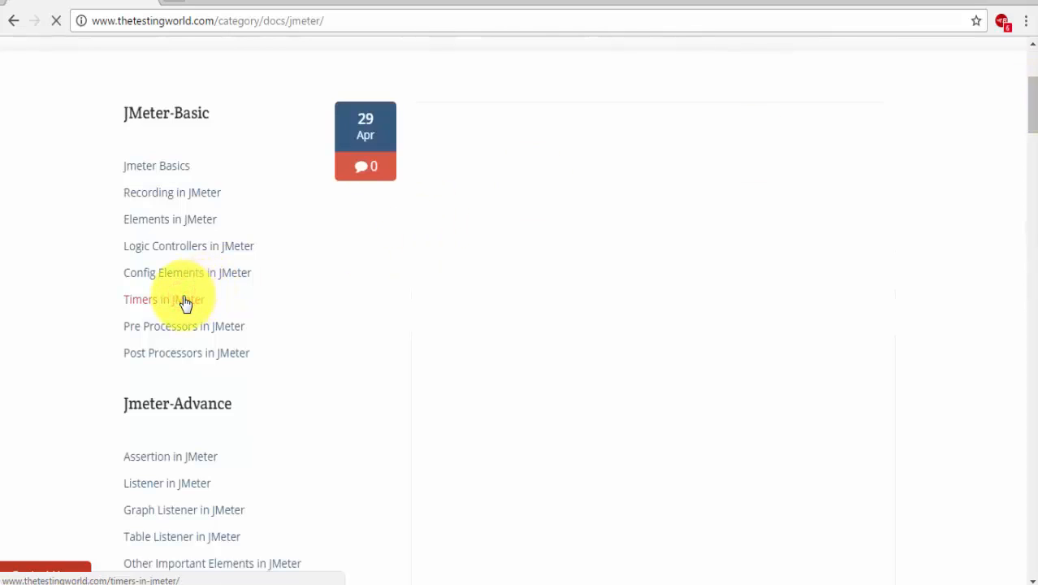
left_click(164, 299)
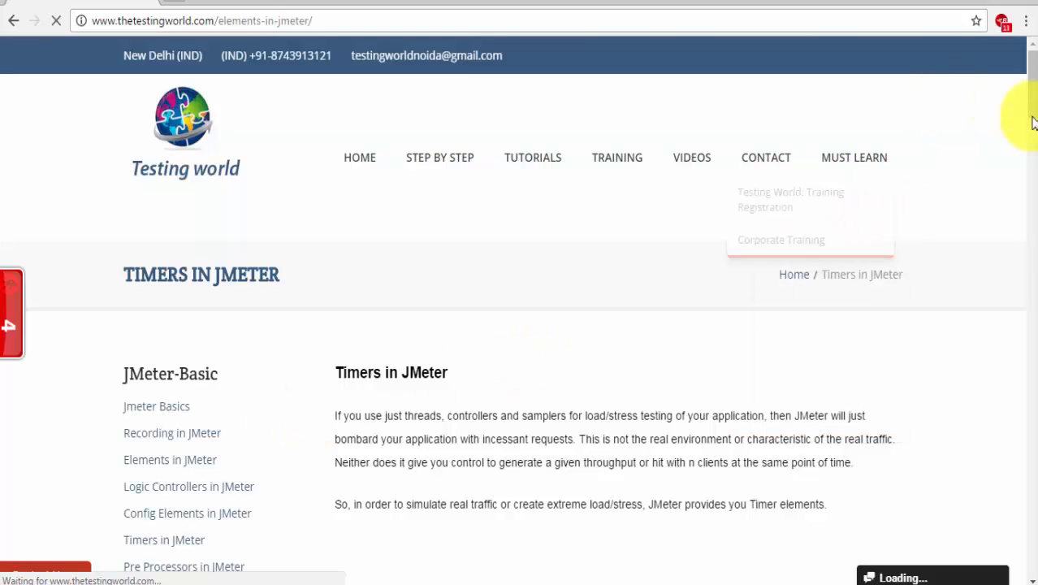
Stop the recording from the BlazeMeter recorder panel
left_click(1005, 20)
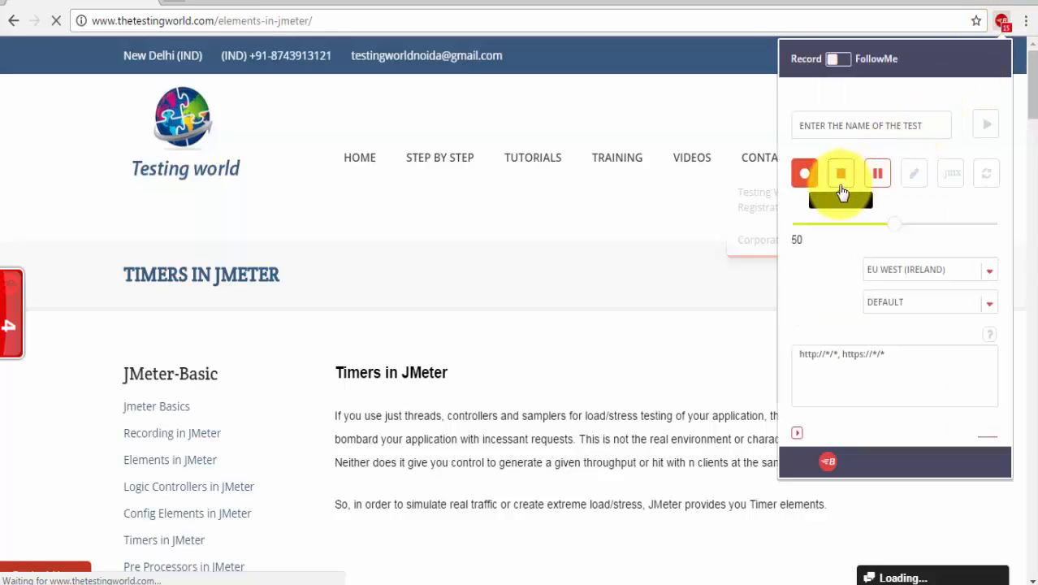
left_click(841, 173)
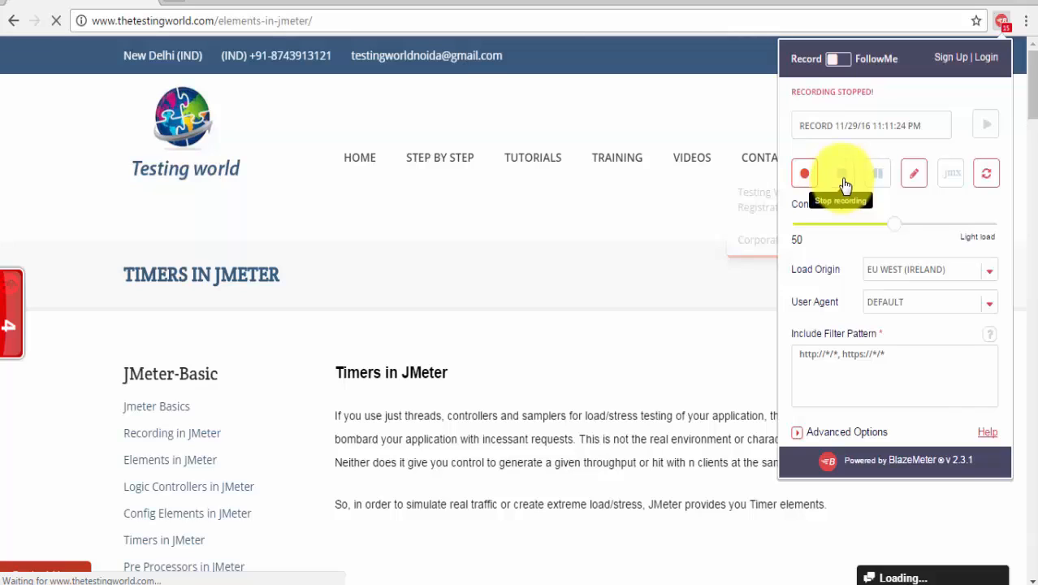
mouse_move(958, 183)
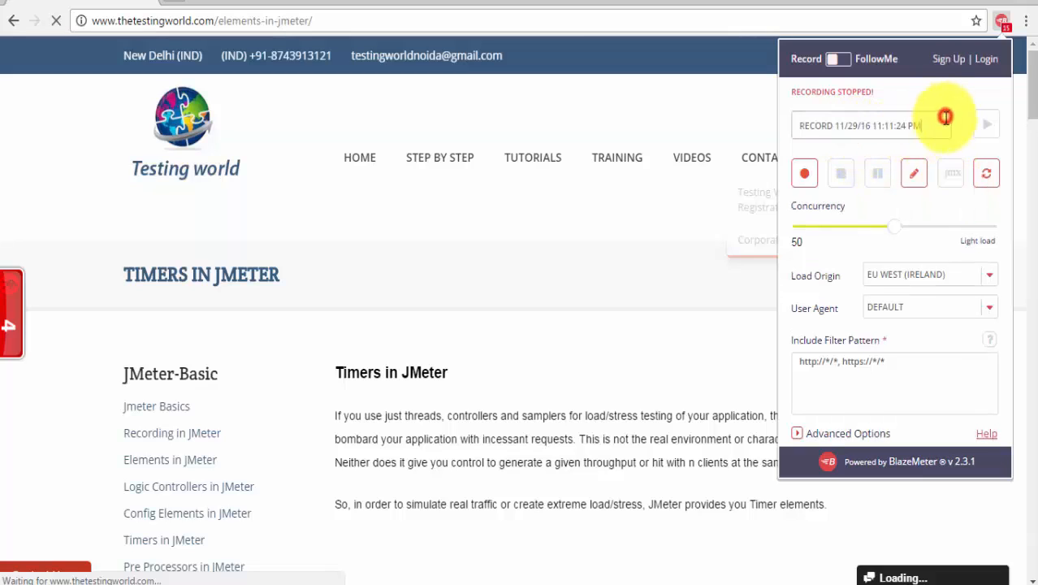
Replace the recorded test name with TESTINGWORLD_SCENARIO
triple_click(859, 125)
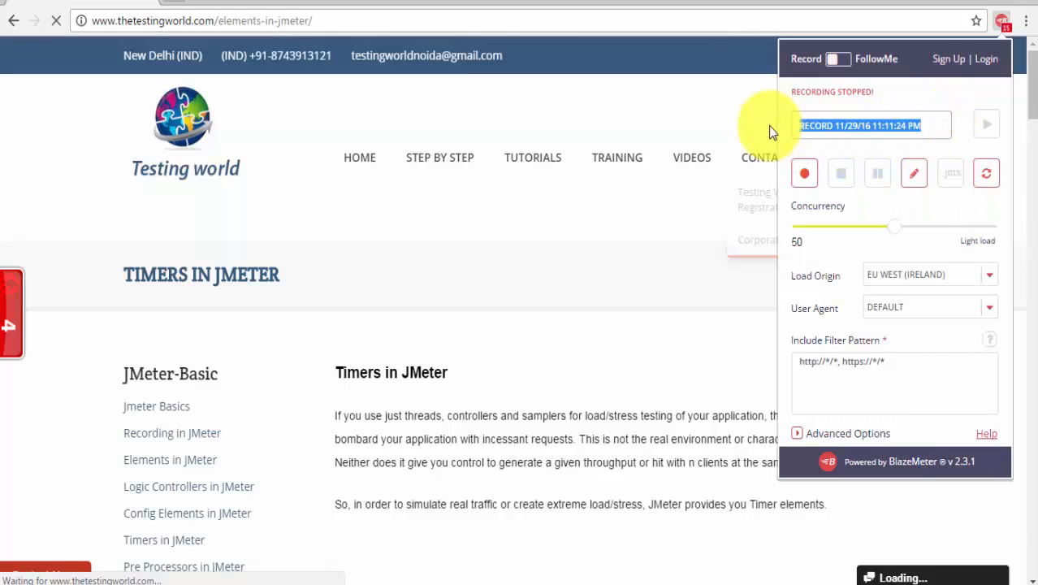
type("TEST")
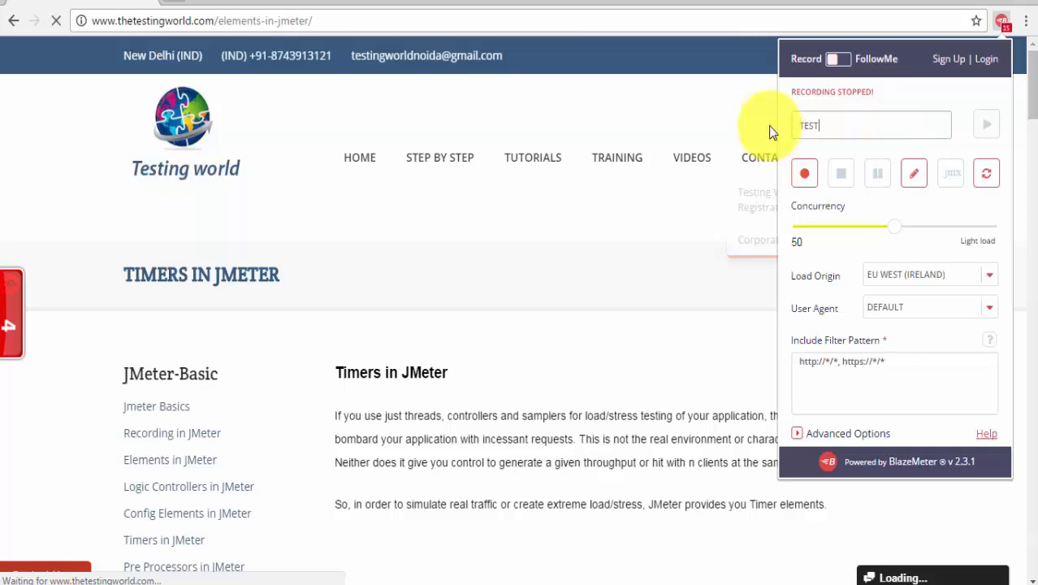
type("INGWORLD")
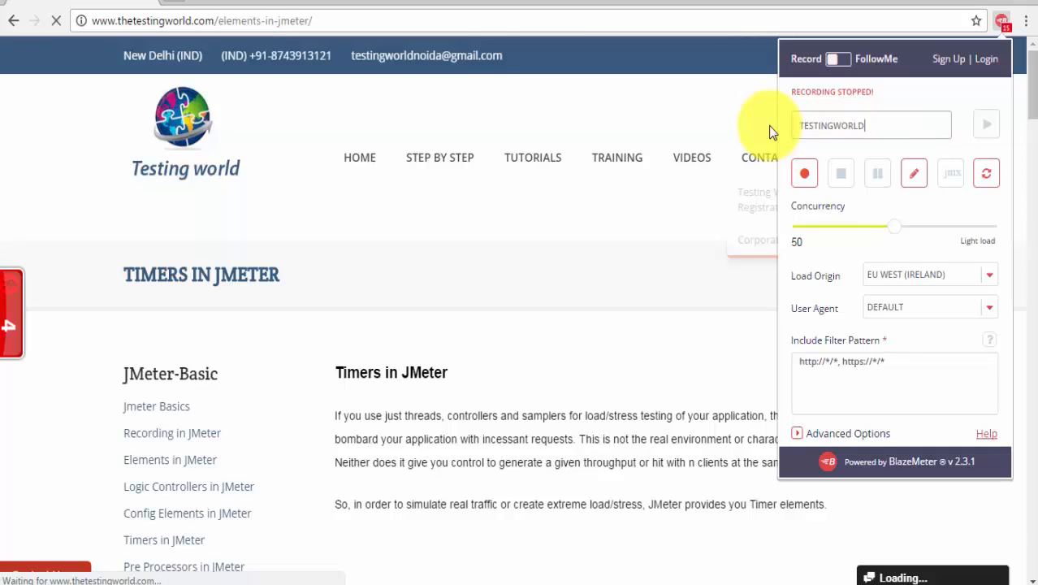
type("_SCENATI")
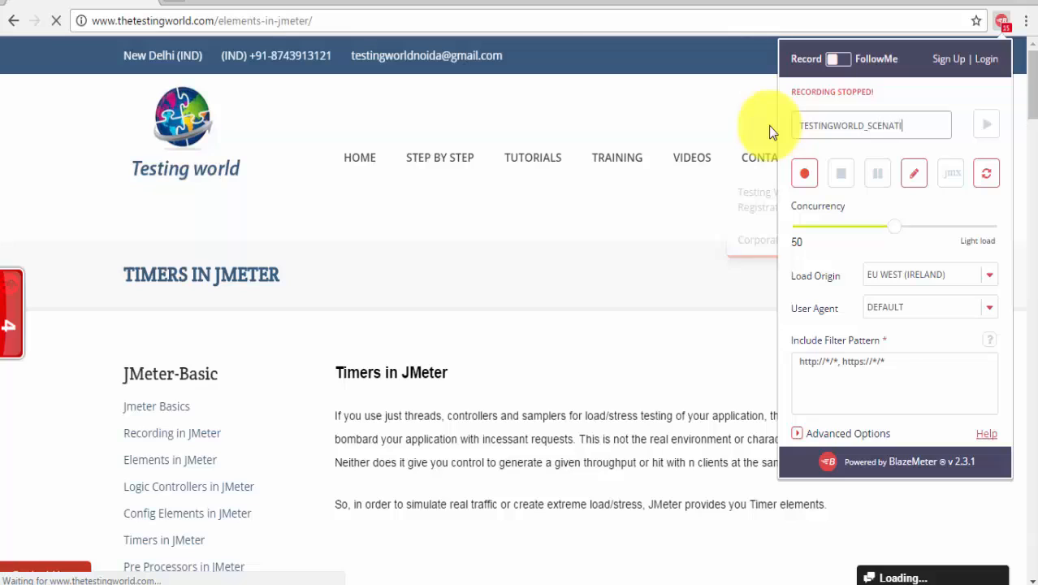
type("O")
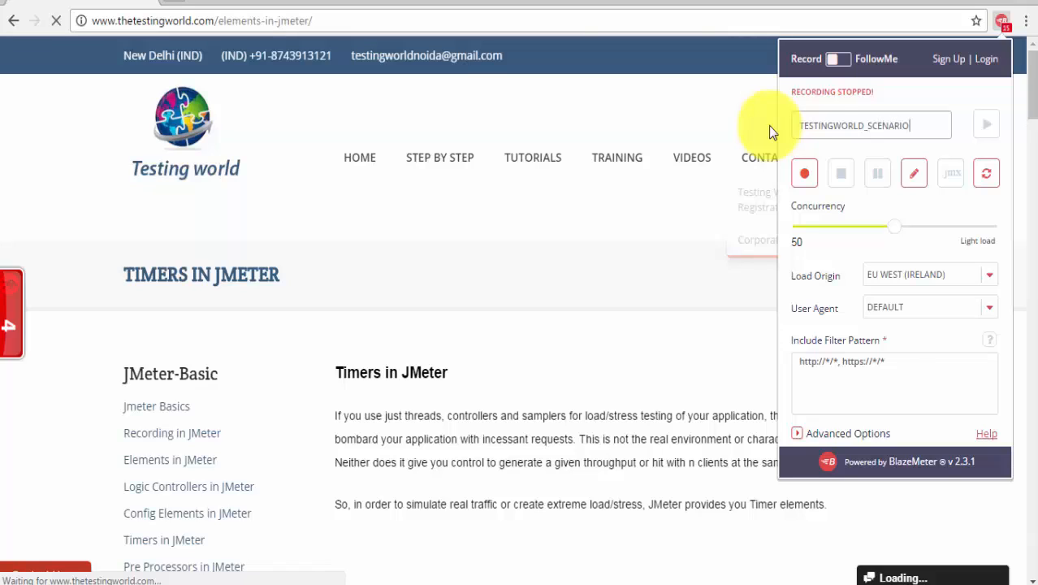
mouse_move(951, 173)
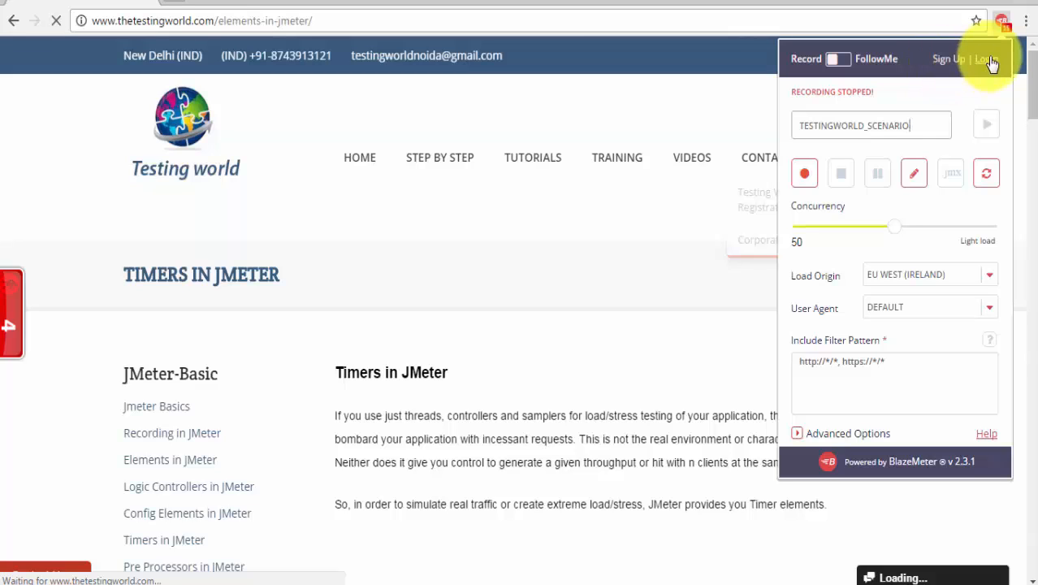
Go to the BlazeMeter login page from the extension and switch to the Sign Up form
left_click(985, 59)
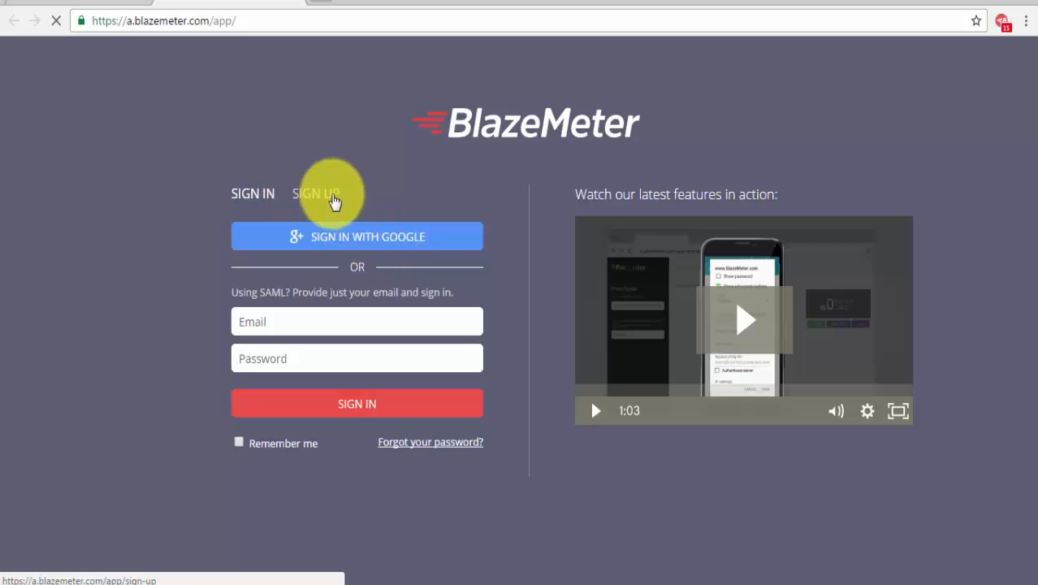
left_click(315, 193)
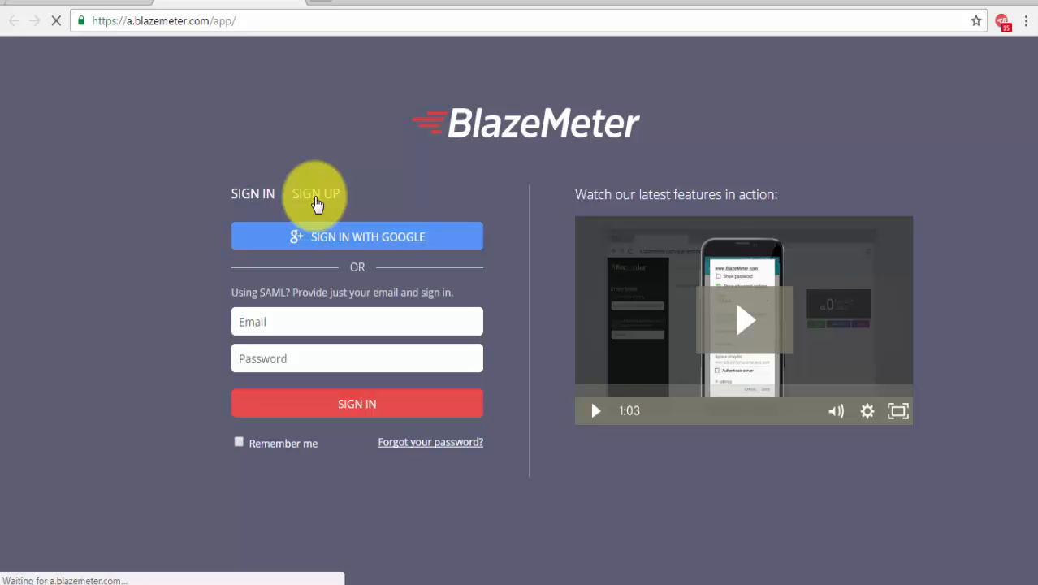
left_click(315, 193)
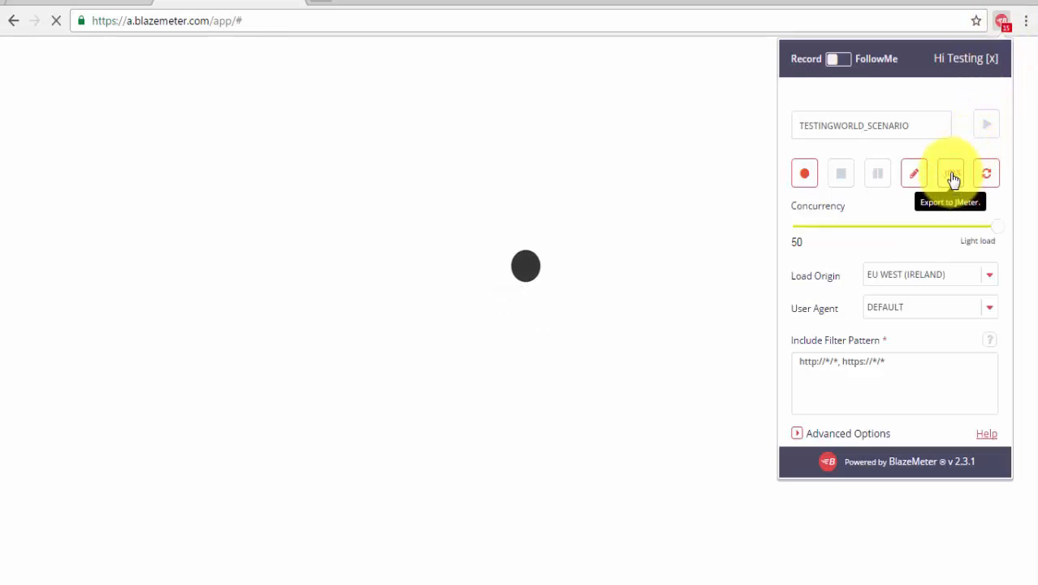
Export the recording as a JMX script for thetestingworld.com only and open the downloaded .jmx file
left_click(951, 173)
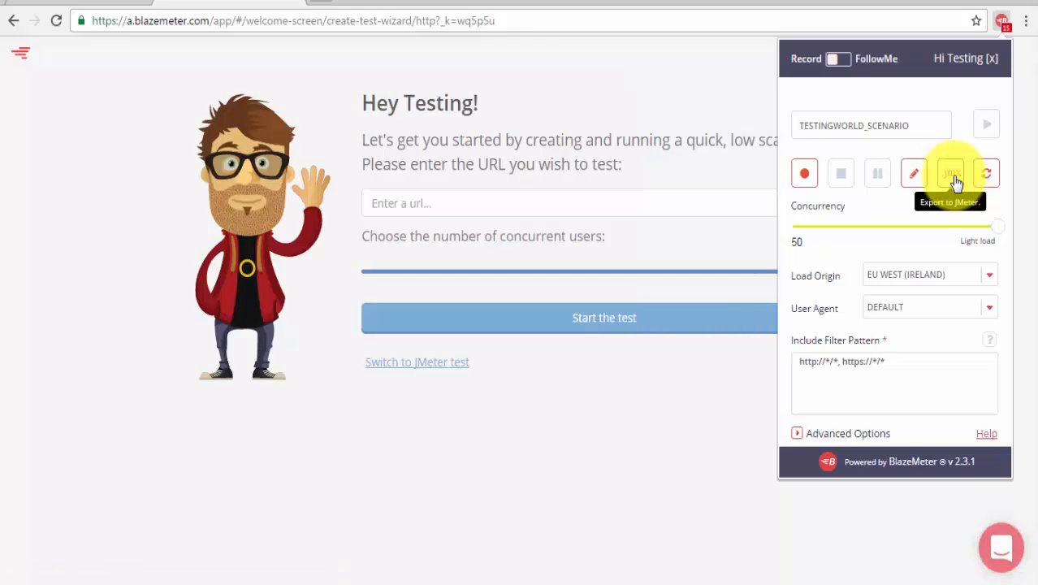
left_click(950, 173)
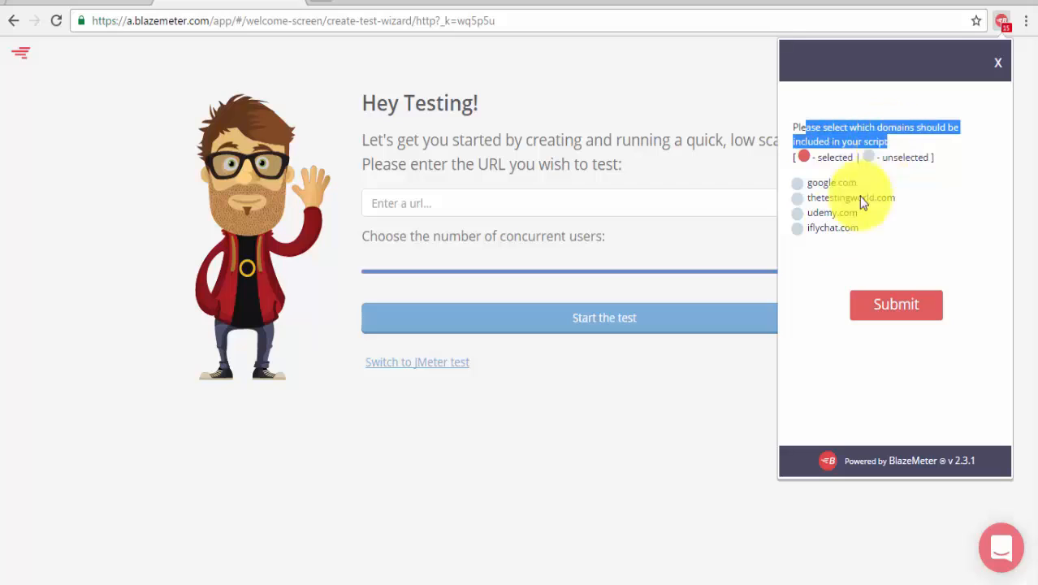
left_click(797, 197)
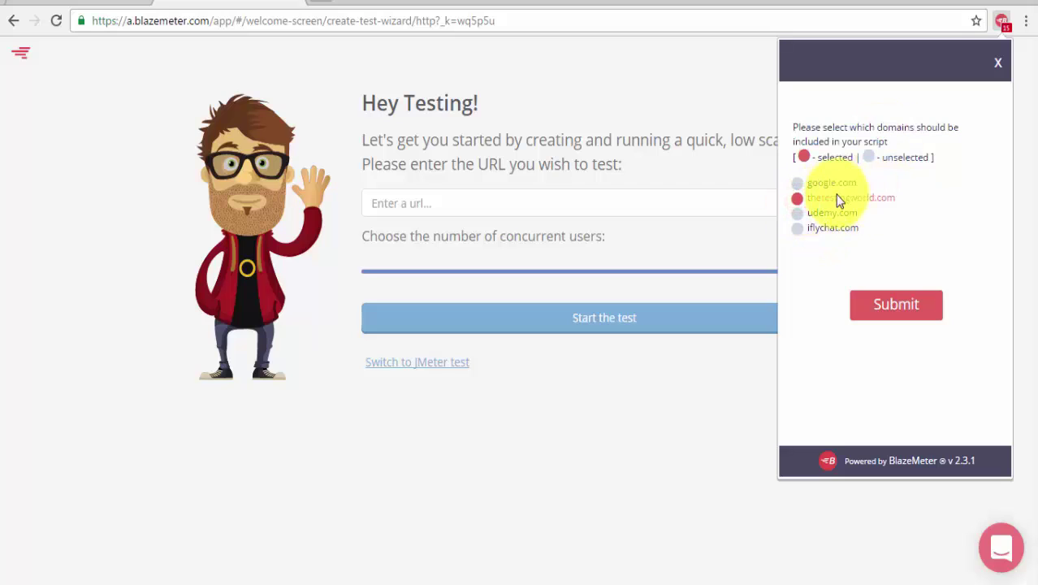
mouse_move(896, 304)
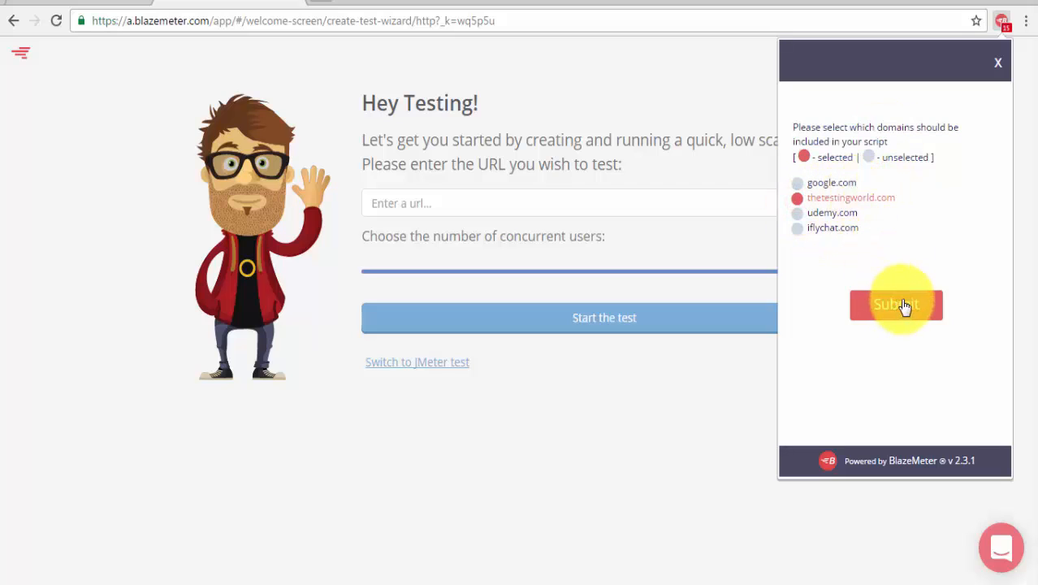
left_click(896, 304)
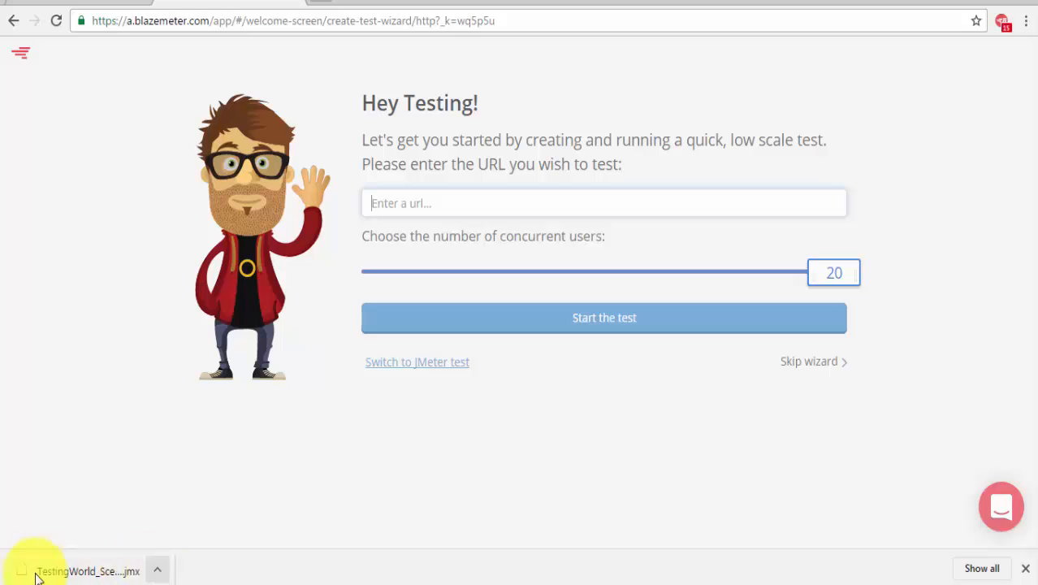
mouse_move(130, 572)
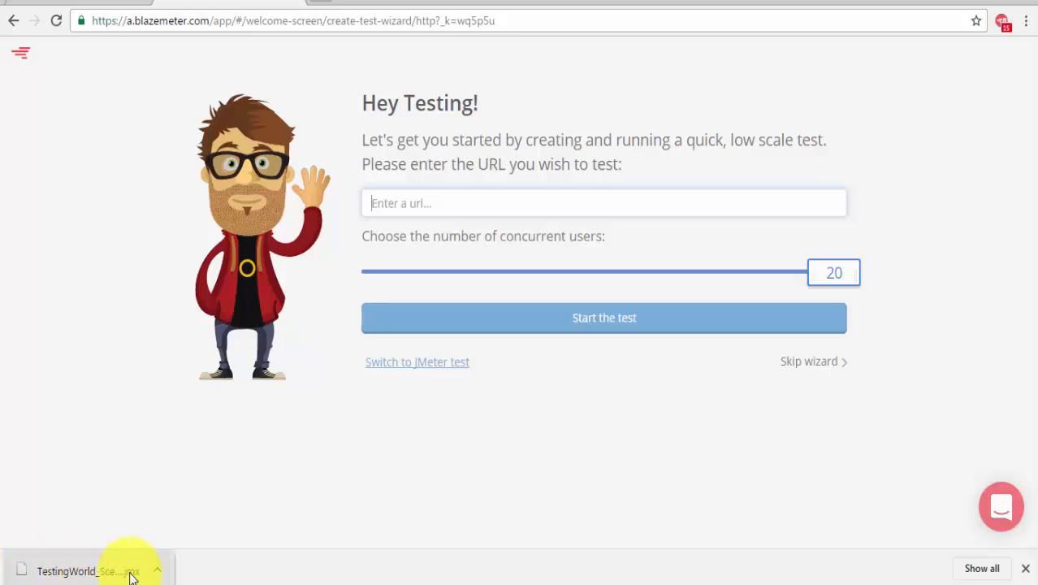
left_click(88, 571)
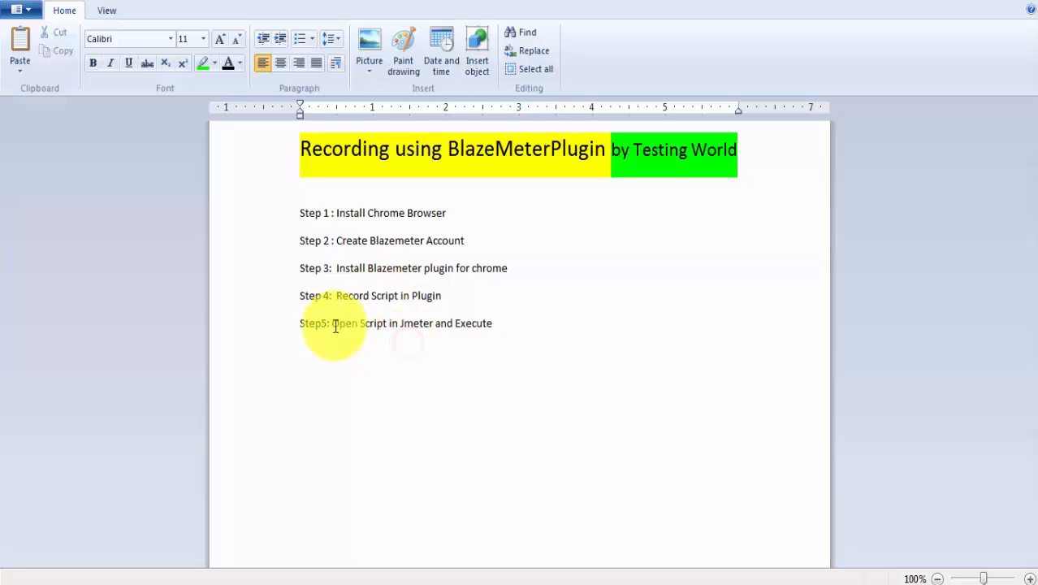
left_click_drag(332, 323, 435, 322)
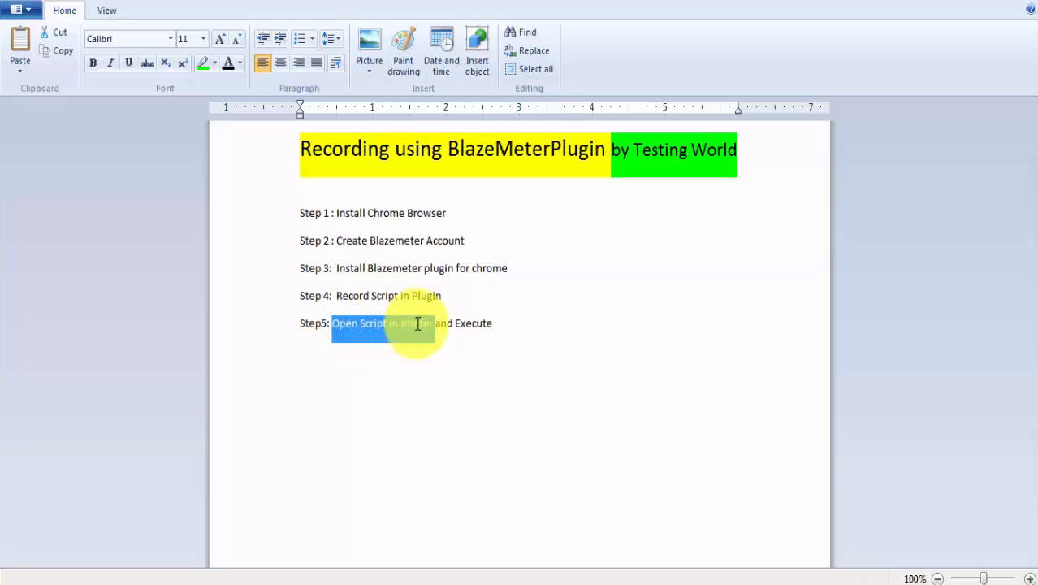
left_click(333, 530)
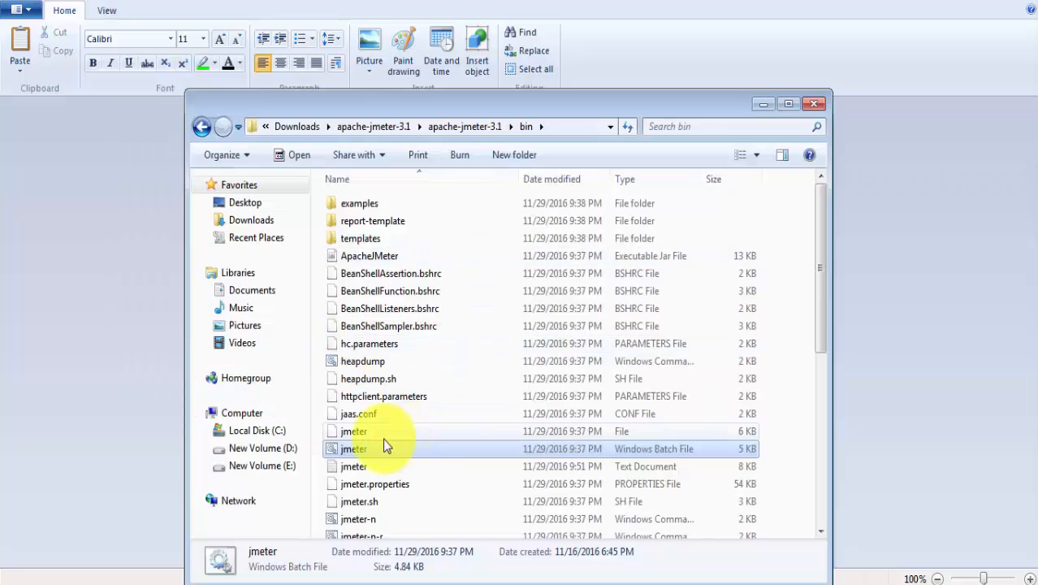
Launch JMeter and load TestingWorld_Scenario.jmx from the Downloads folder as the test plan
double_click(353, 448)
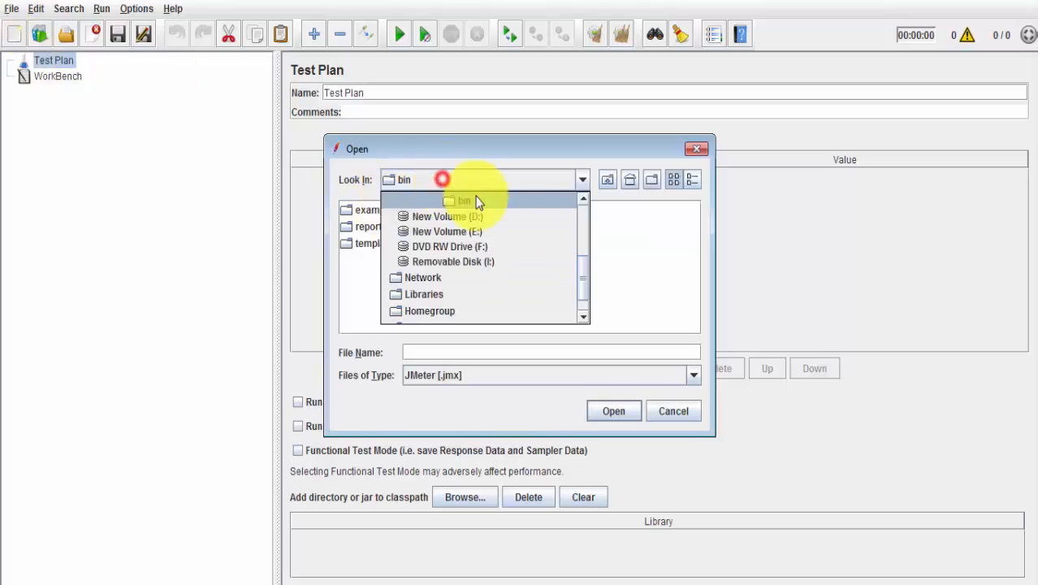
scroll("up", 3)
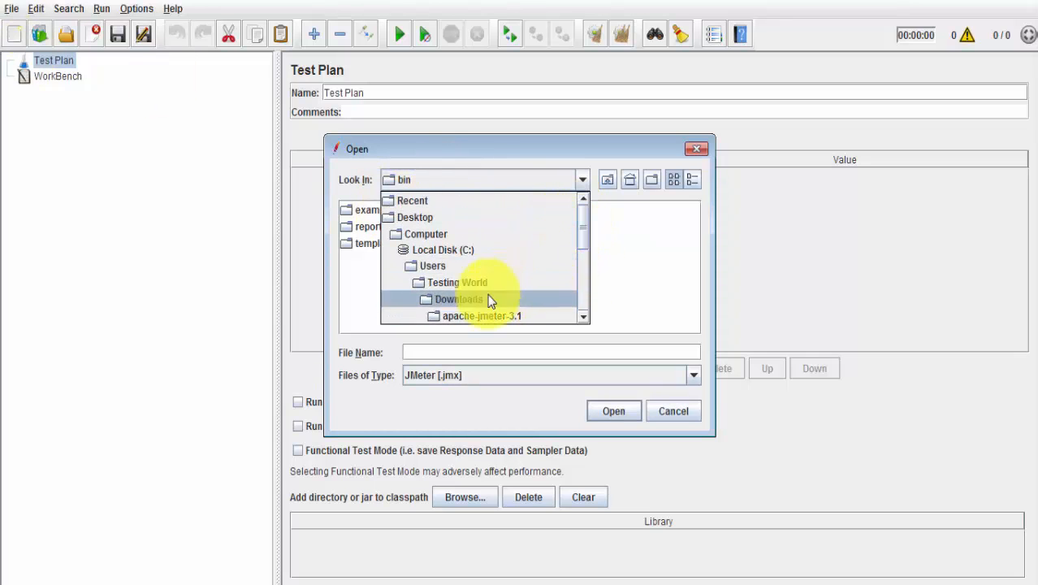
left_click(457, 299)
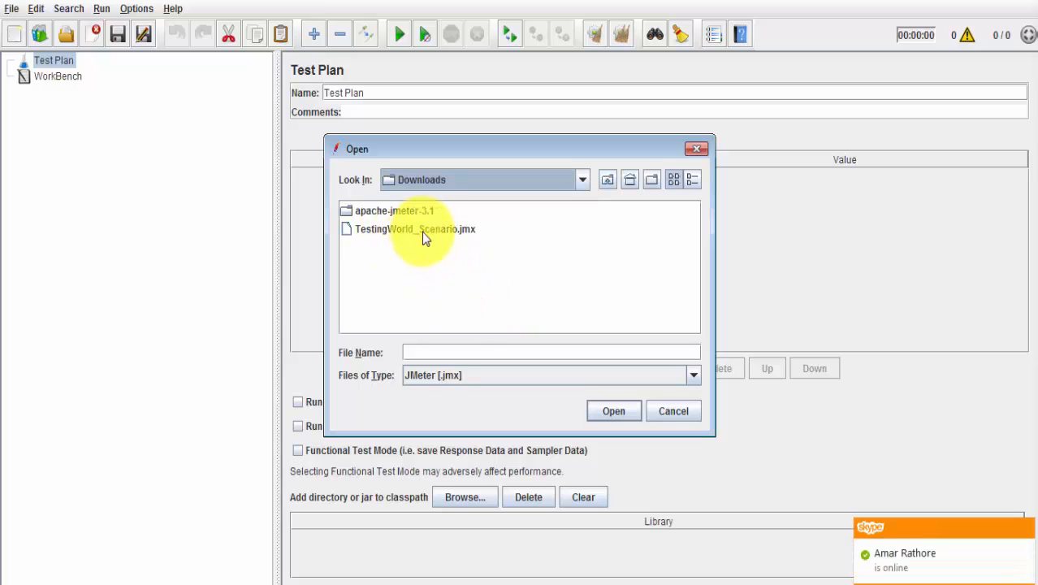
left_click(414, 228)
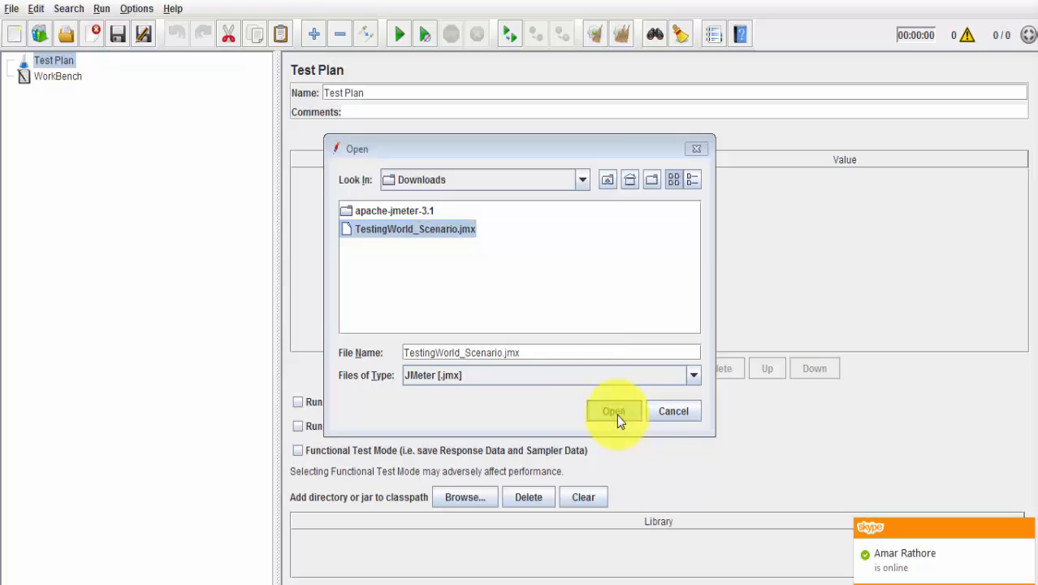
left_click(614, 411)
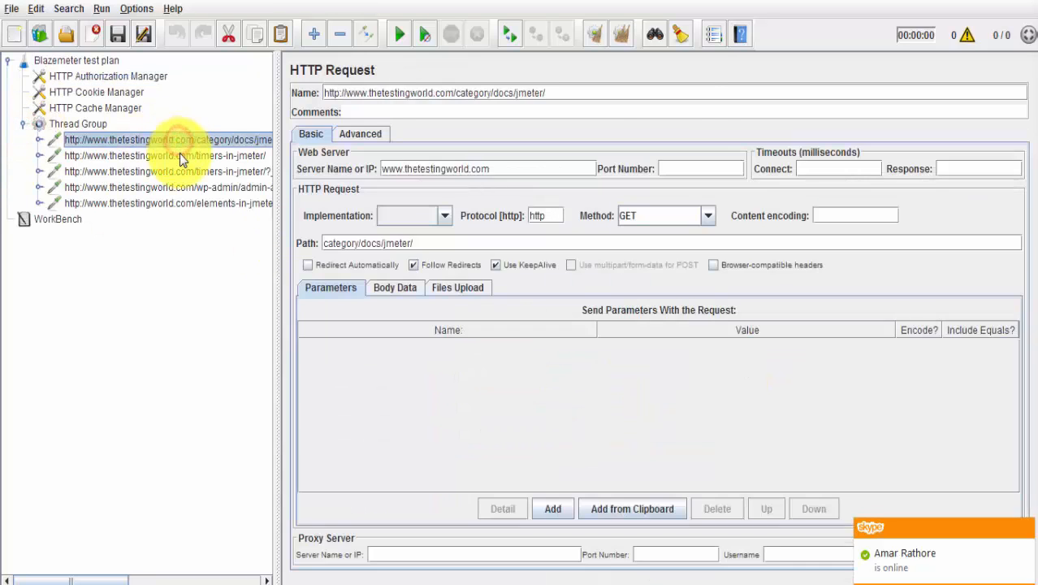
Review the timers-in-jmeter and elements-in-jmeter requests and the Thread Group, then collapse it
left_click(167, 172)
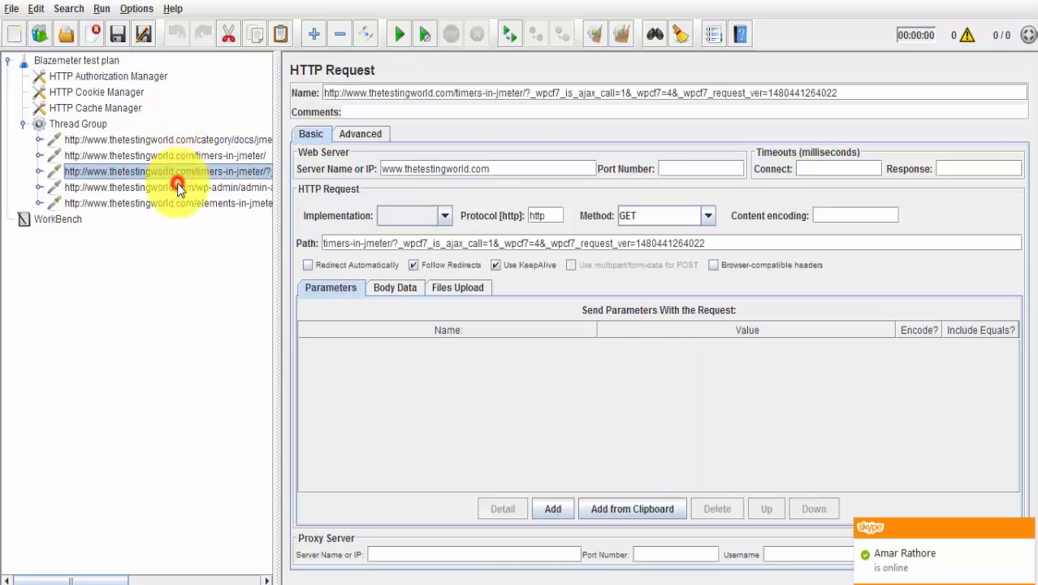
left_click(169, 202)
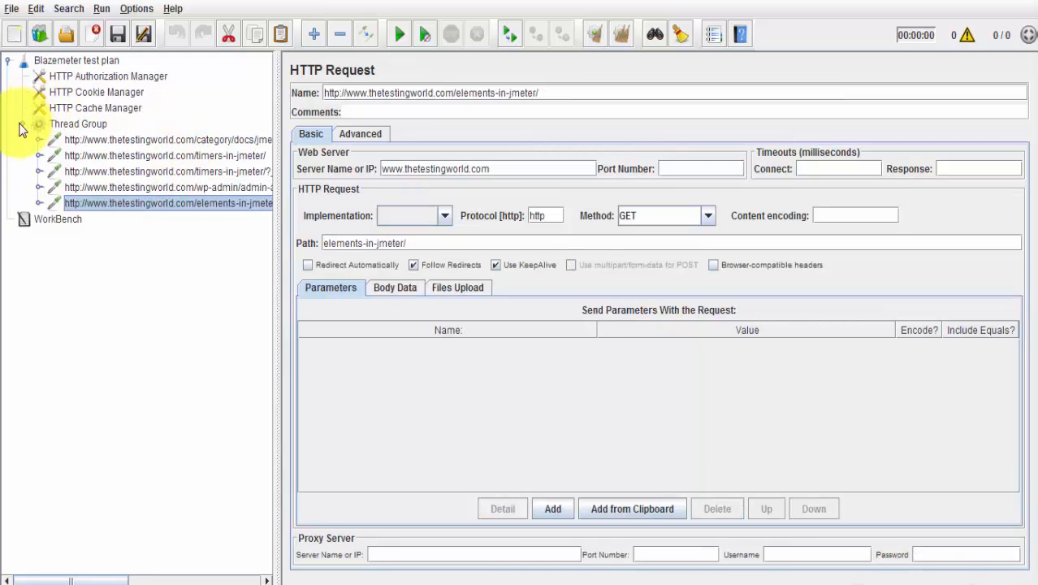
left_click(79, 123)
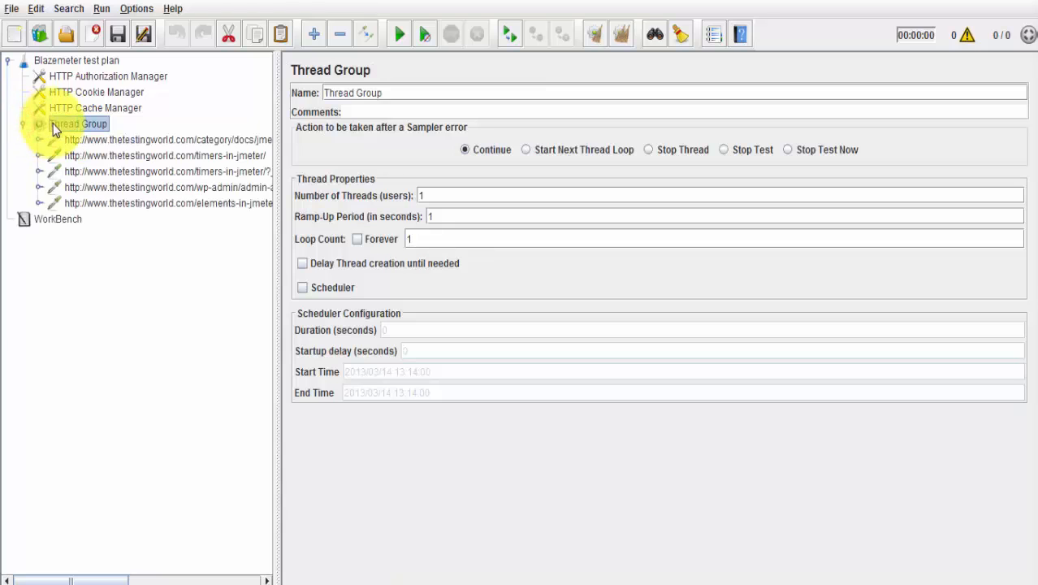
left_click(30, 123)
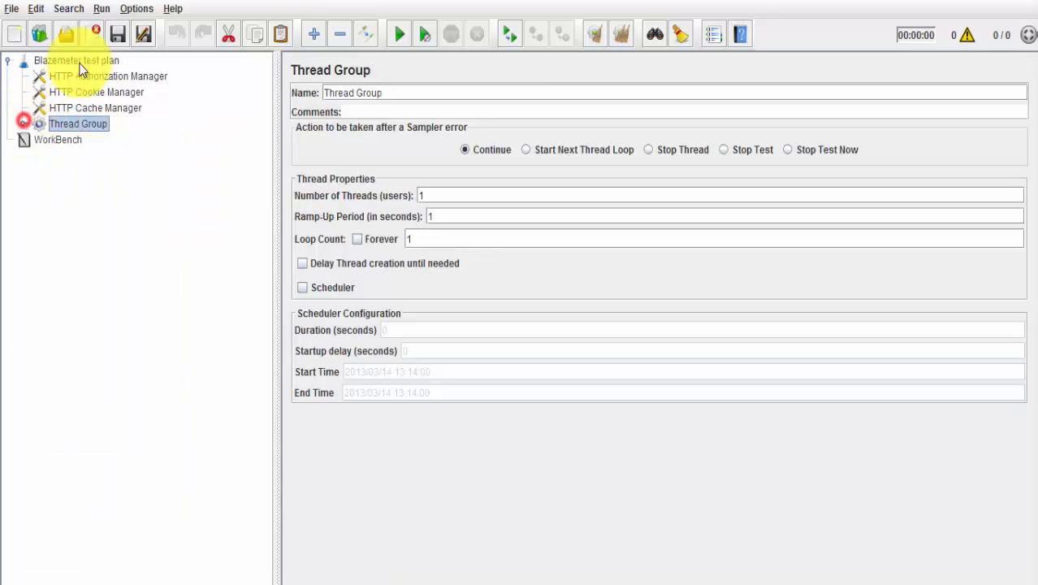
Add a View Results Tree listener under the Blazemeter test plan
right_click(76, 60)
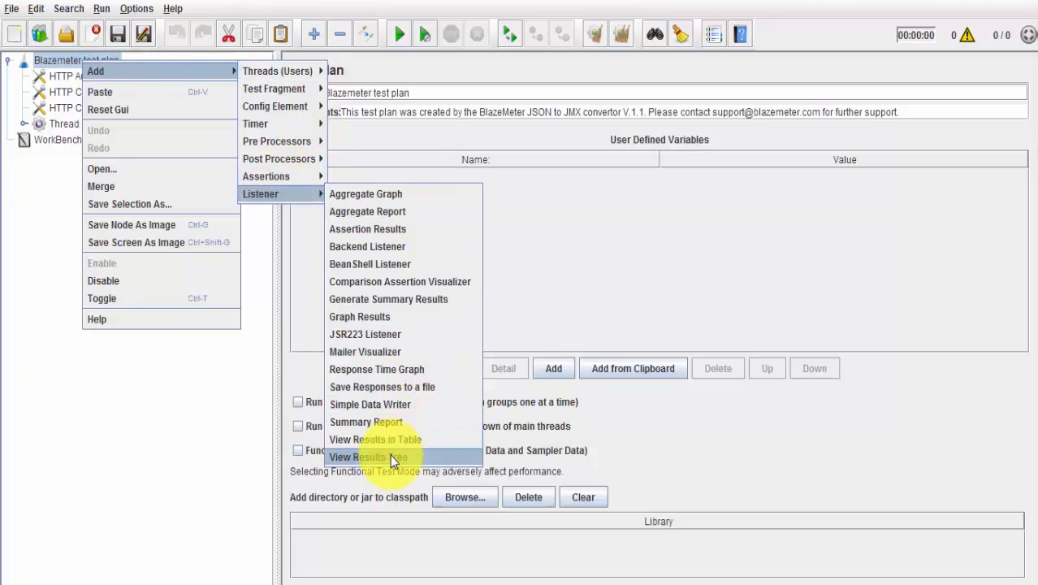
left_click(376, 456)
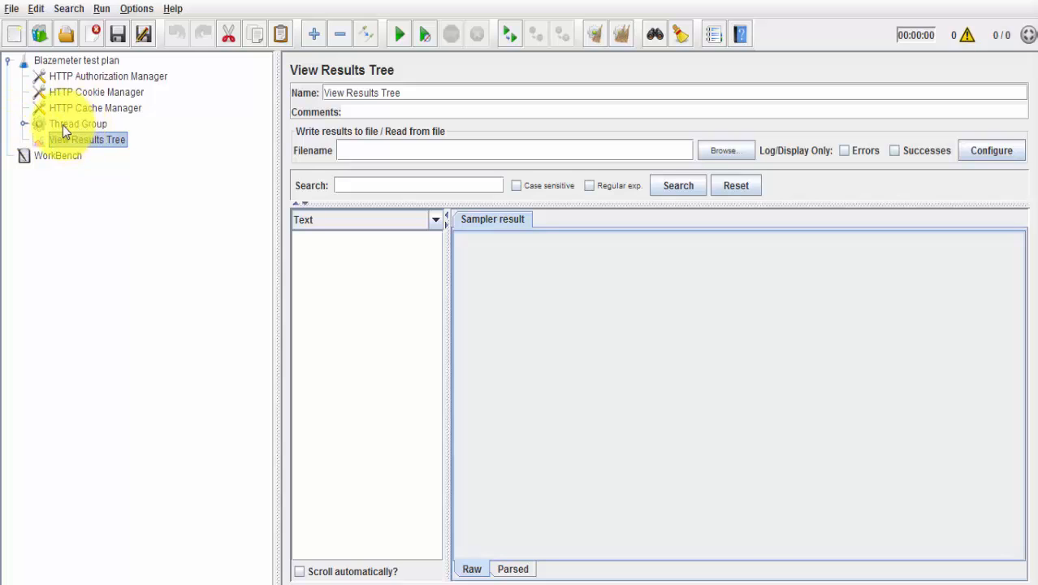
mouse_move(295, 92)
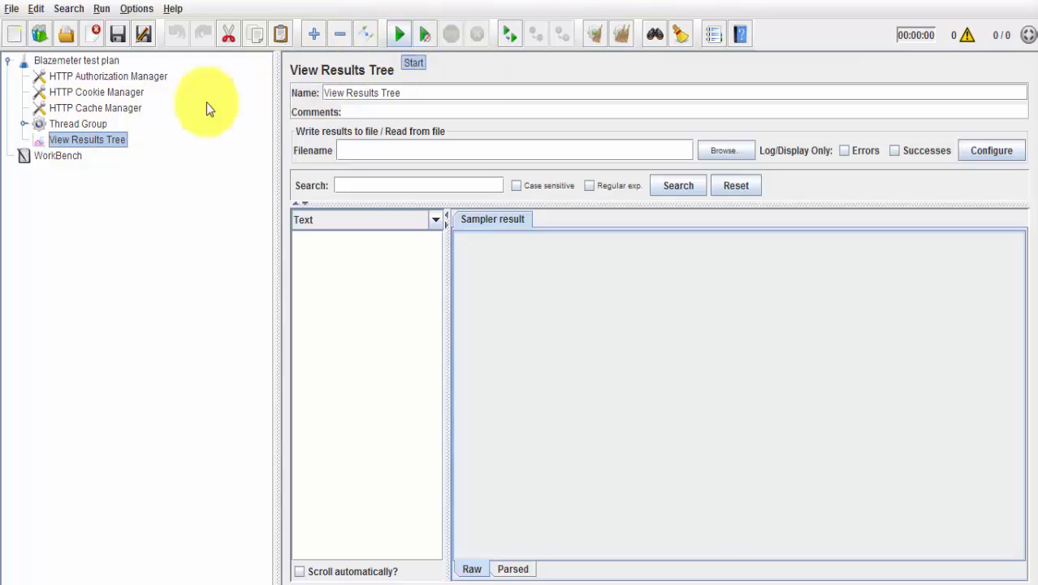
Start the test plan from the Thread Group and watch two successful requests in View Results Tree
left_click(78, 124)
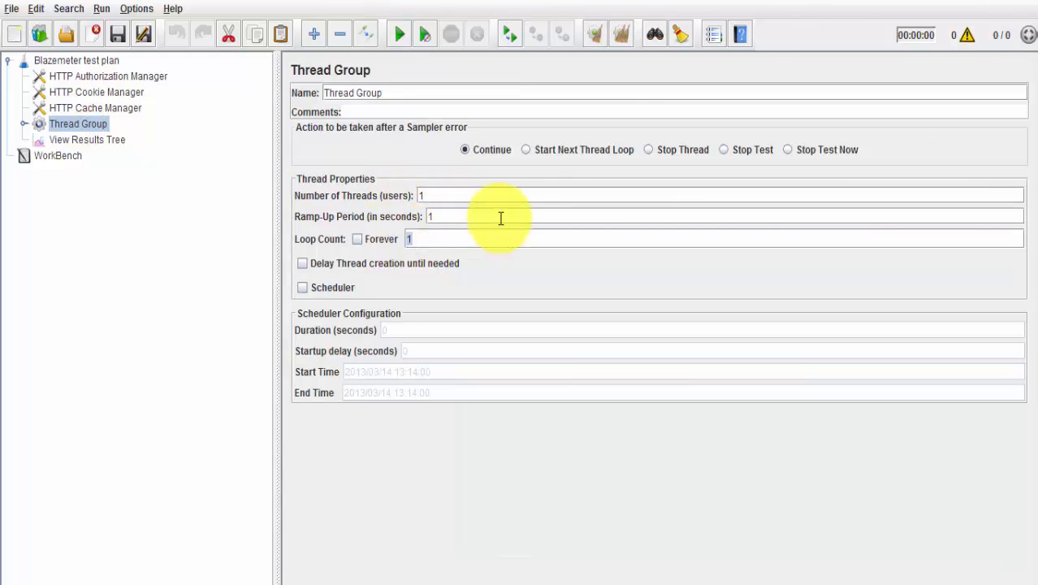
mouse_move(114, 176)
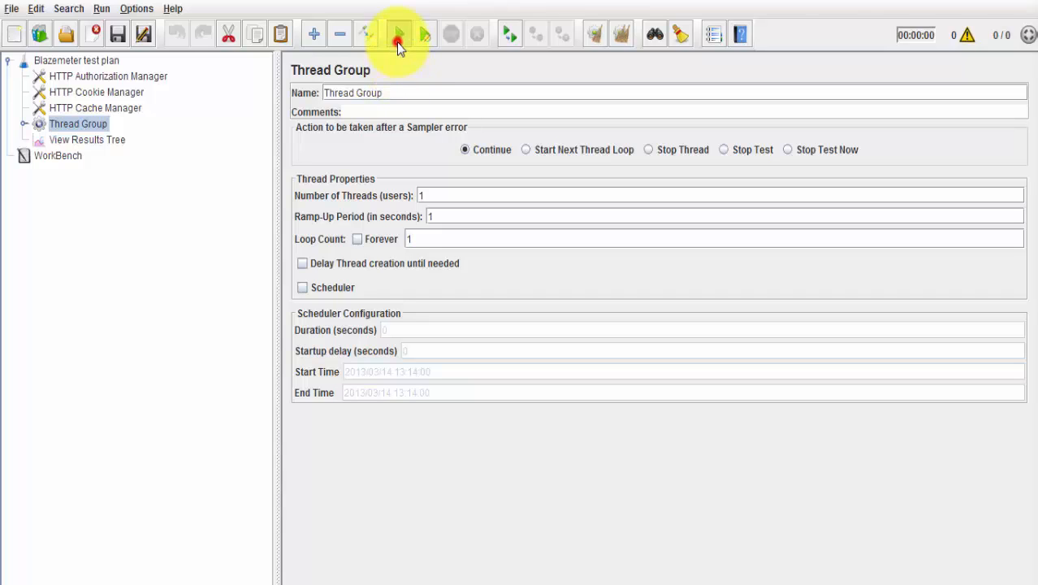
left_click(398, 34)
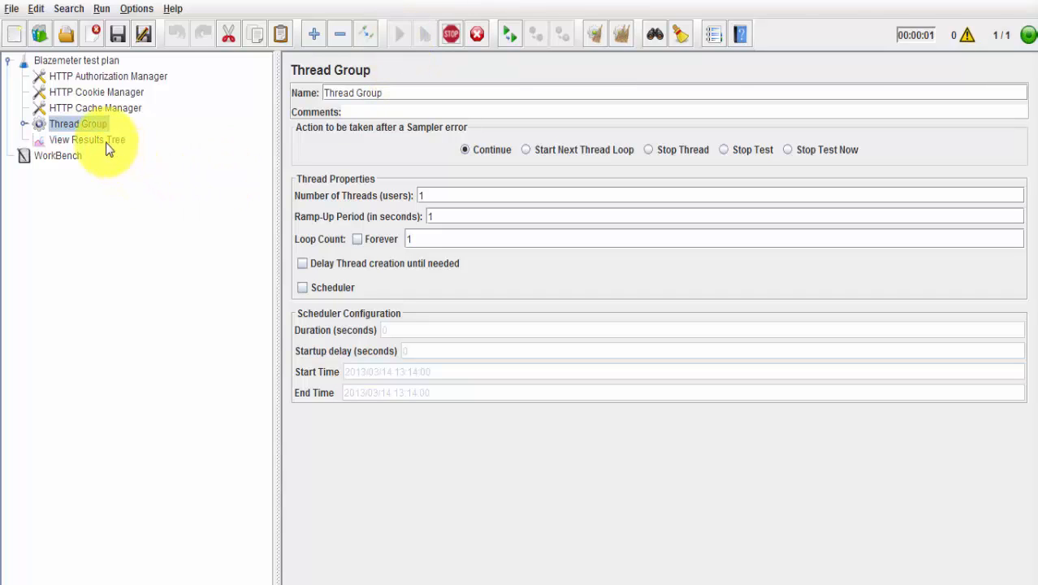
left_click(87, 139)
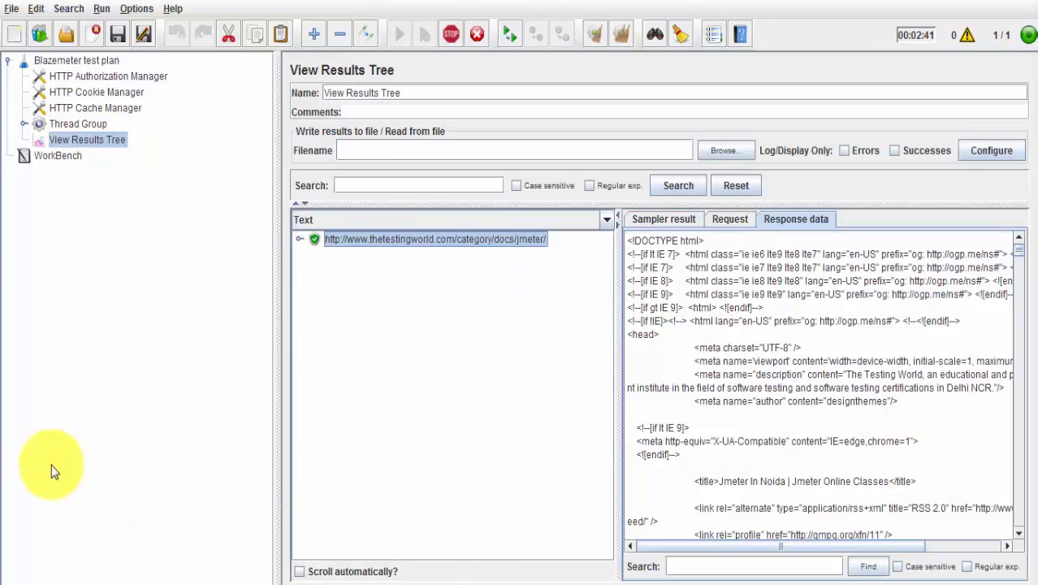
mouse_move(182, 281)
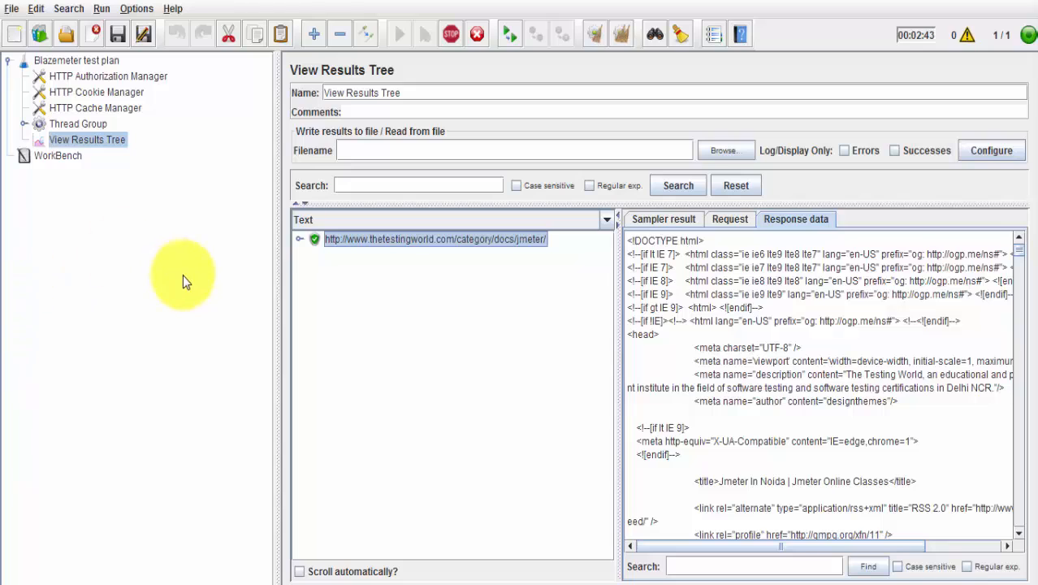
mouse_move(406, 270)
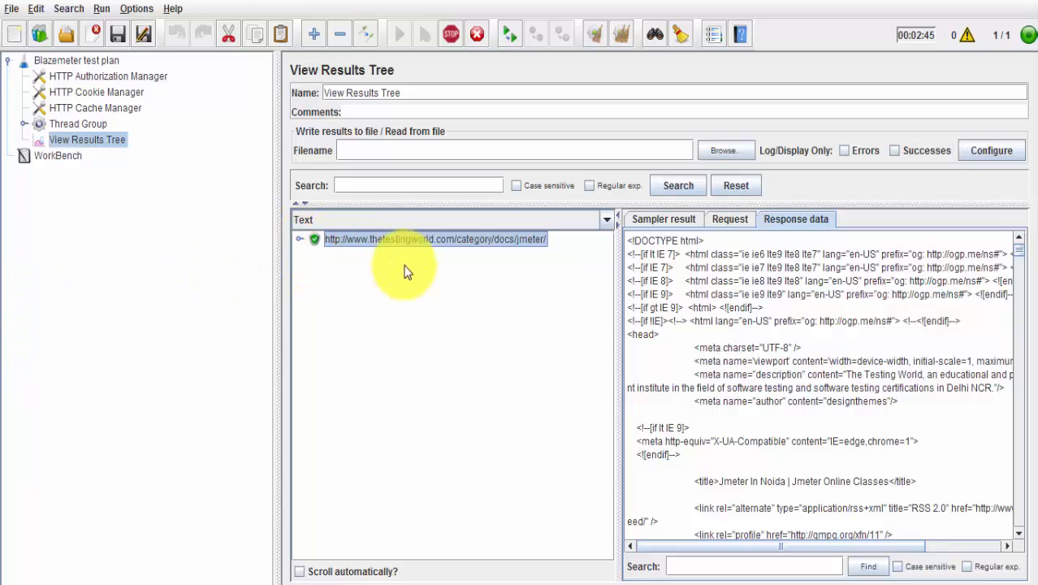
mouse_move(500, 240)
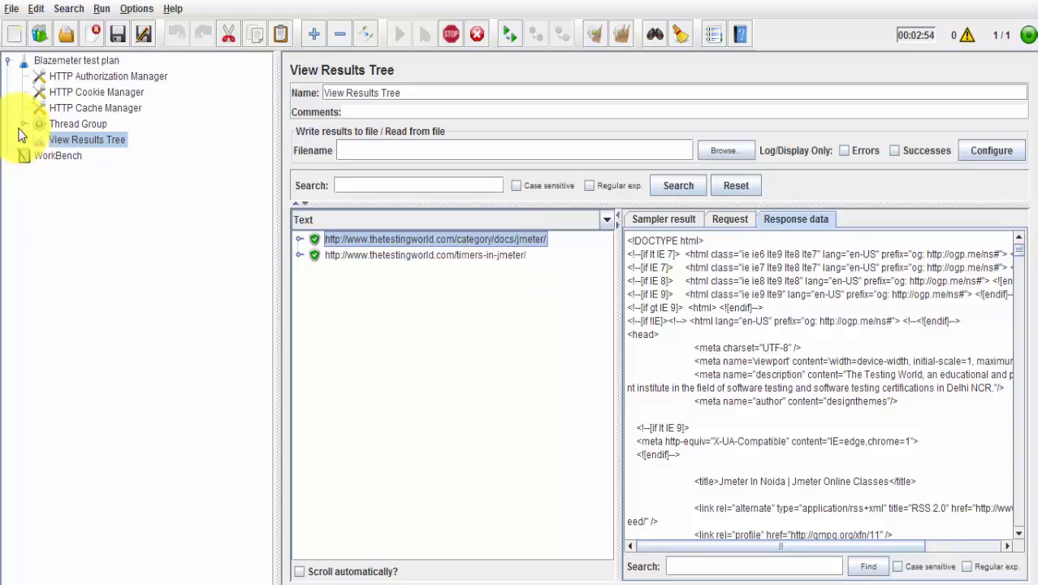
left_click(24, 124)
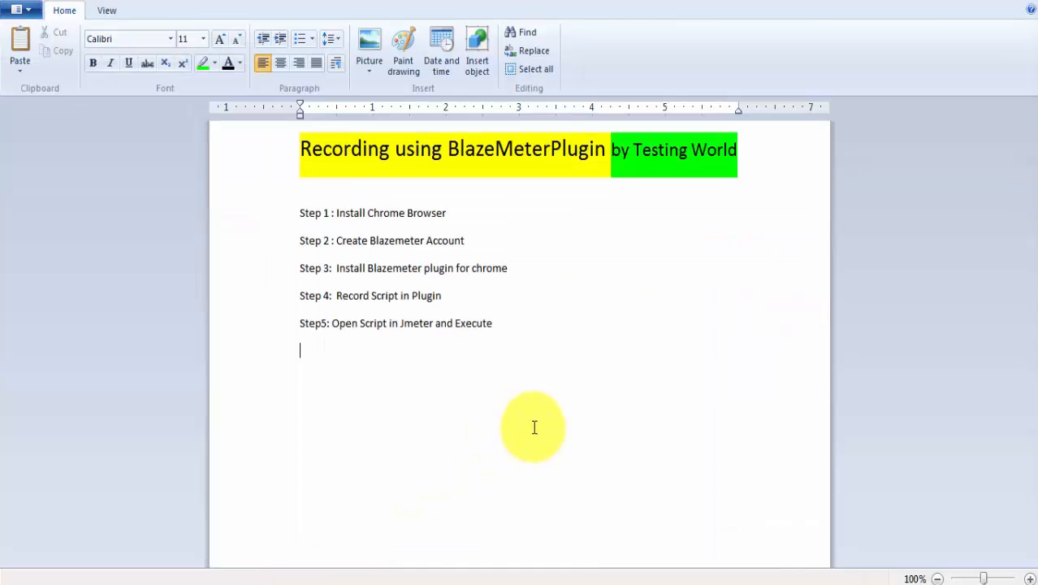
mouse_move(425, 307)
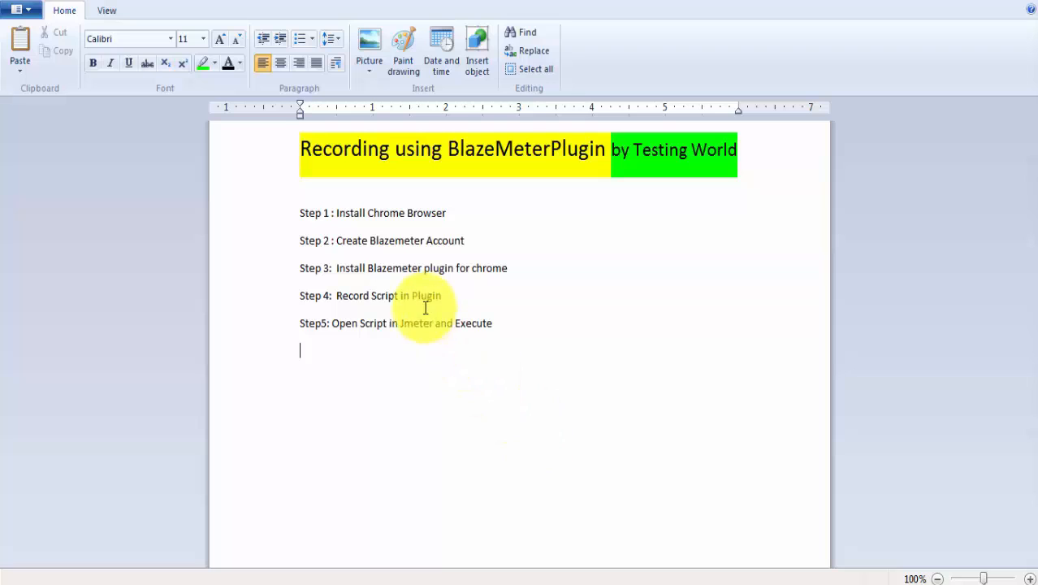
double_click(390, 213)
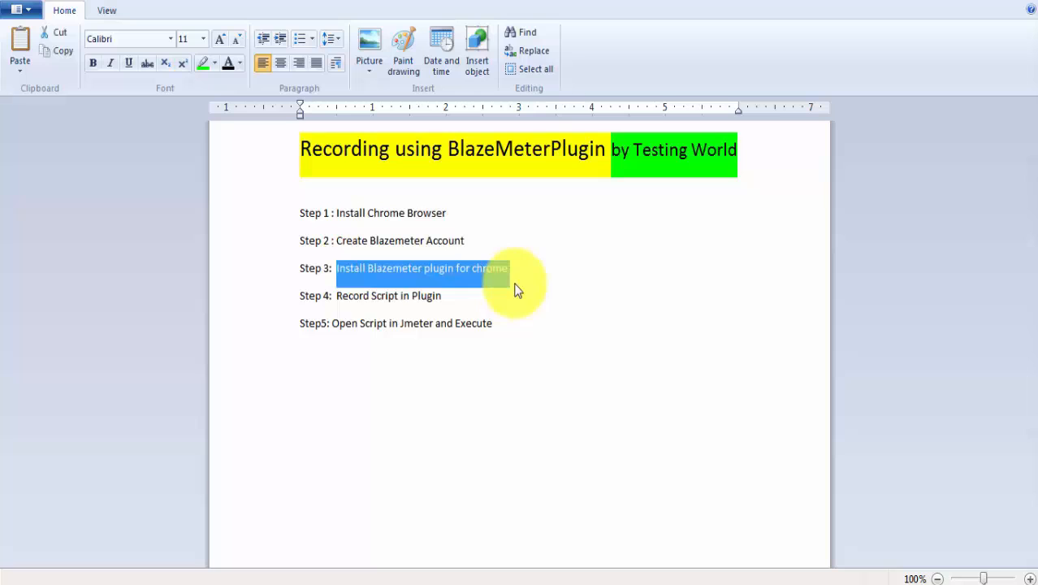
mouse_move(518, 279)
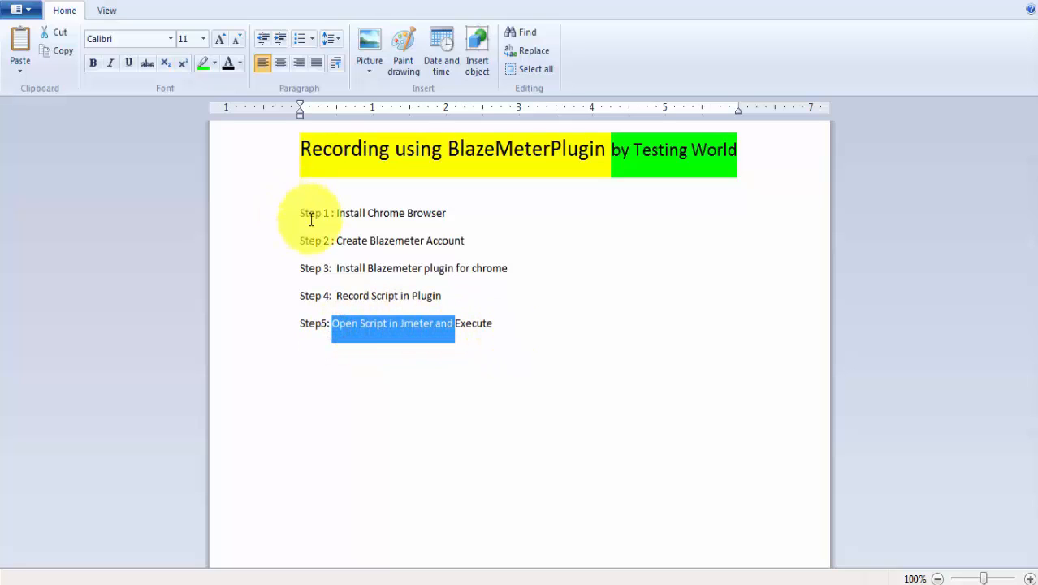
mouse_move(508, 439)
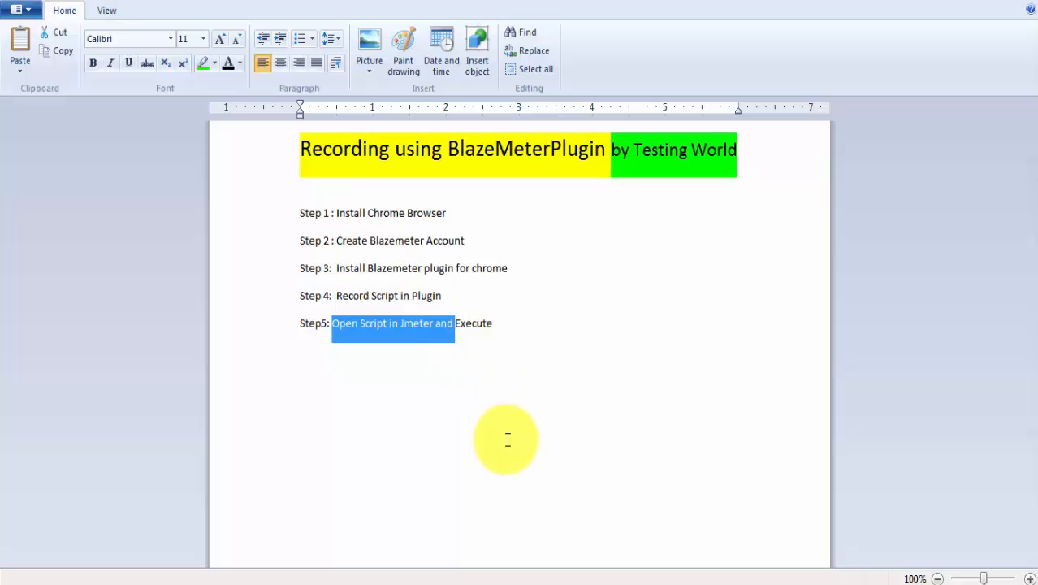